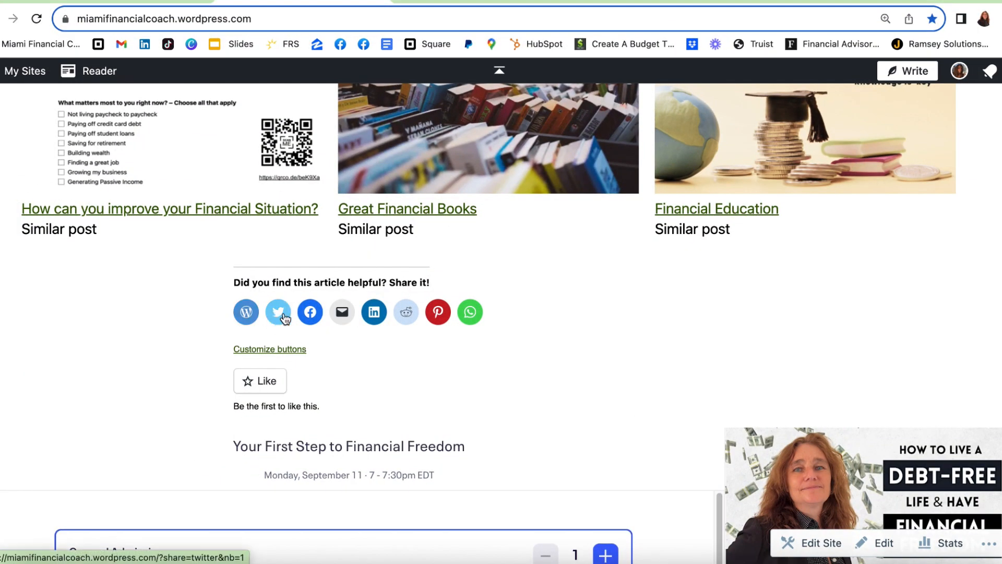
# Try the Facebook share button on the live post
pyautogui.click(309, 312)
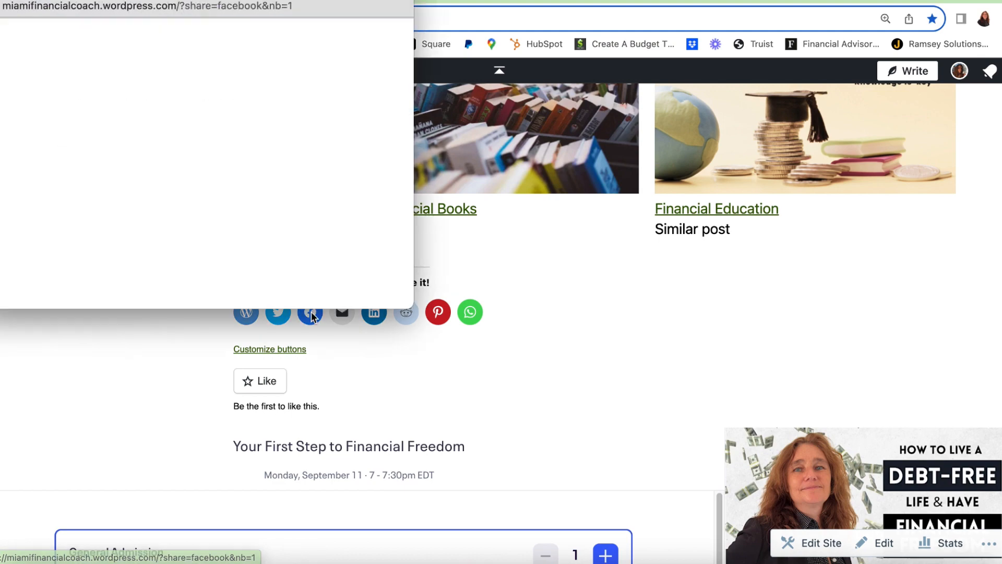
pyautogui.click(310, 313)
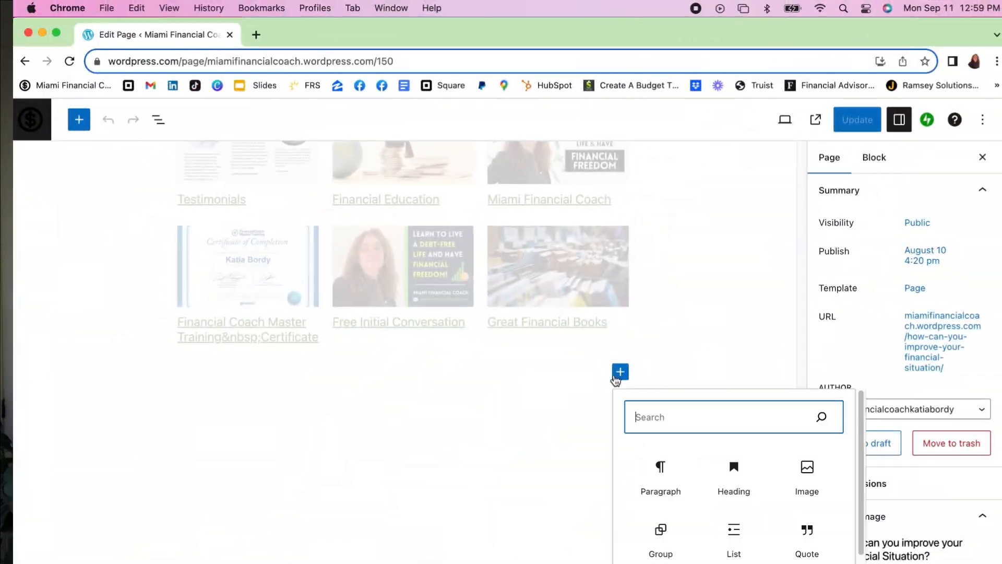
pyautogui.click(79, 119)
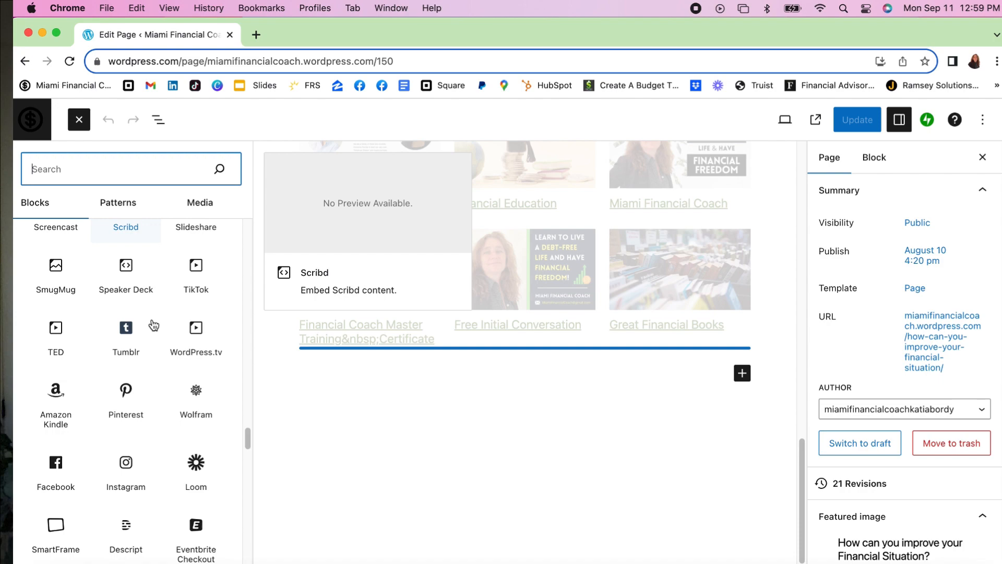
pyautogui.click(79, 119)
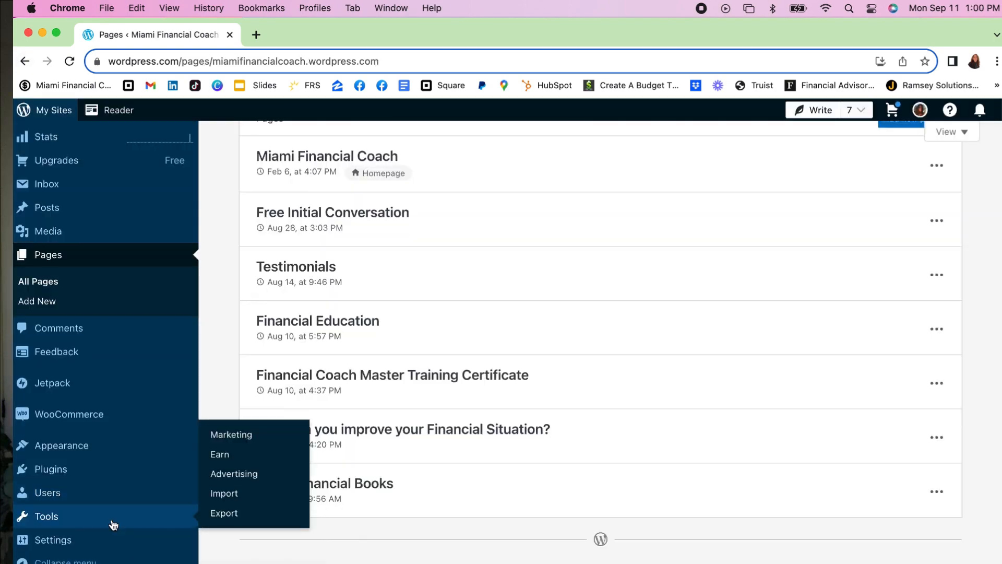
# Open the marketing tools and test the post's share window again
pyautogui.click(231, 434)
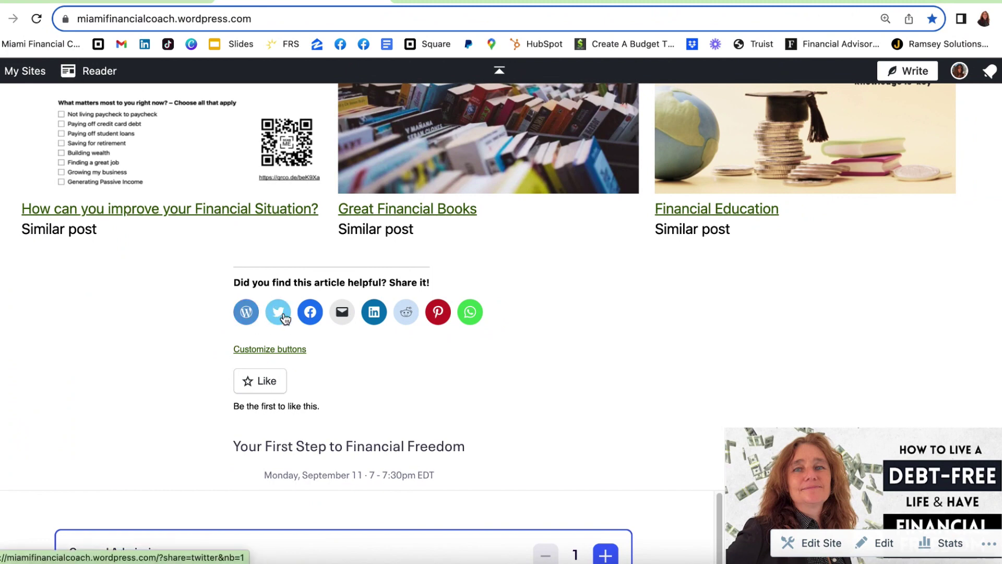
pyautogui.click(309, 312)
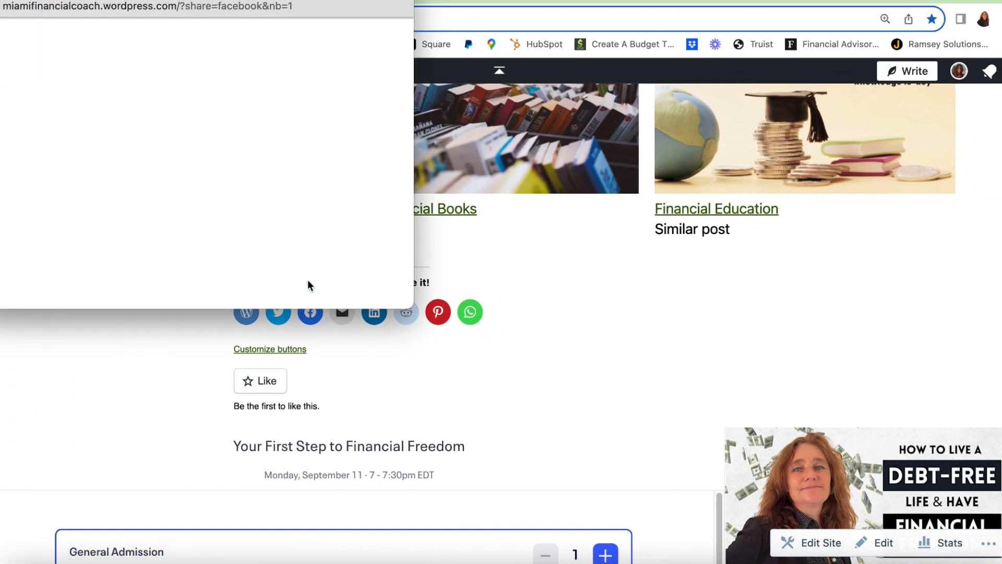
pyautogui.click(310, 313)
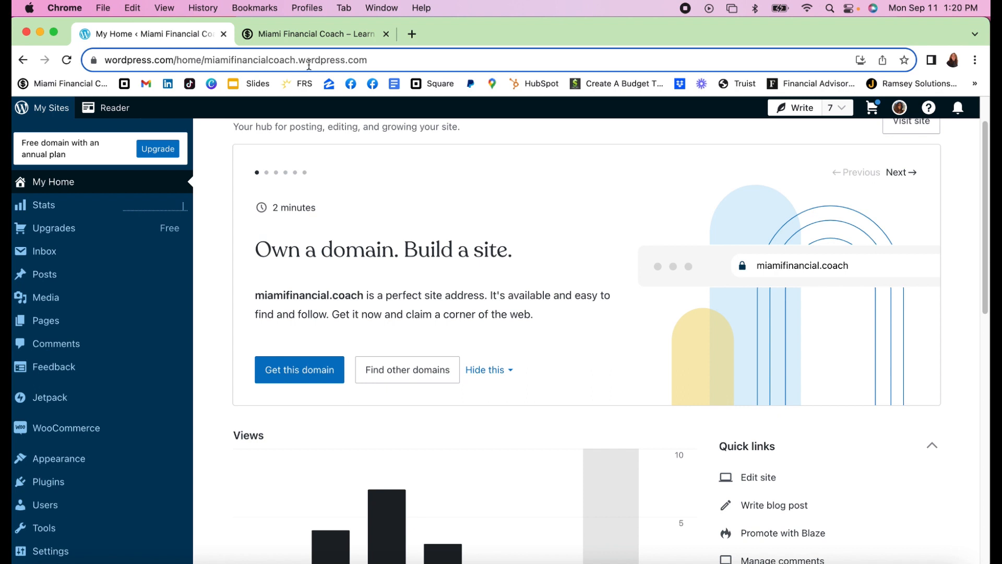
pyautogui.moveTo(337, 290)
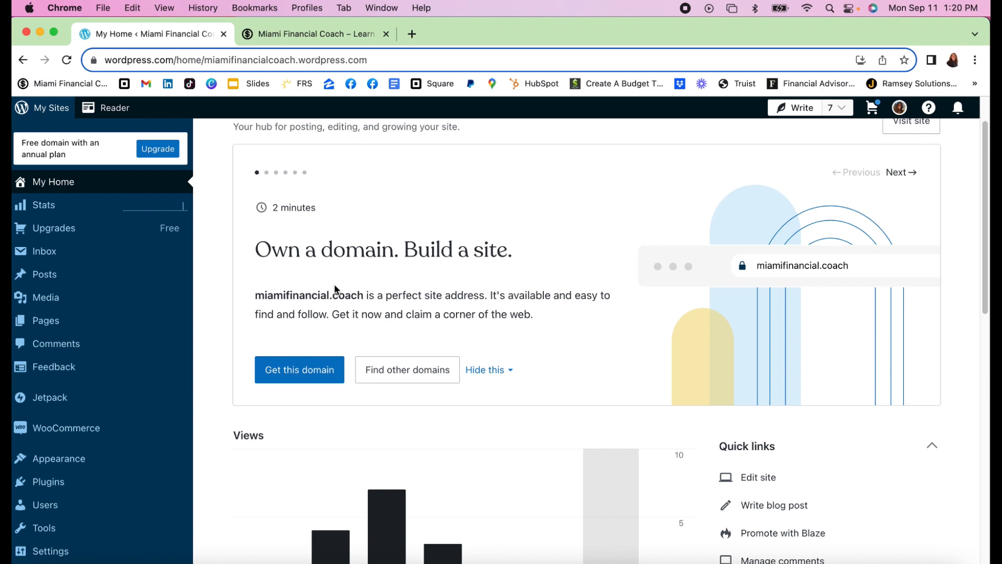
# Open the Miami Financial Coach homepage from the Pages list for editing
pyautogui.click(45, 320)
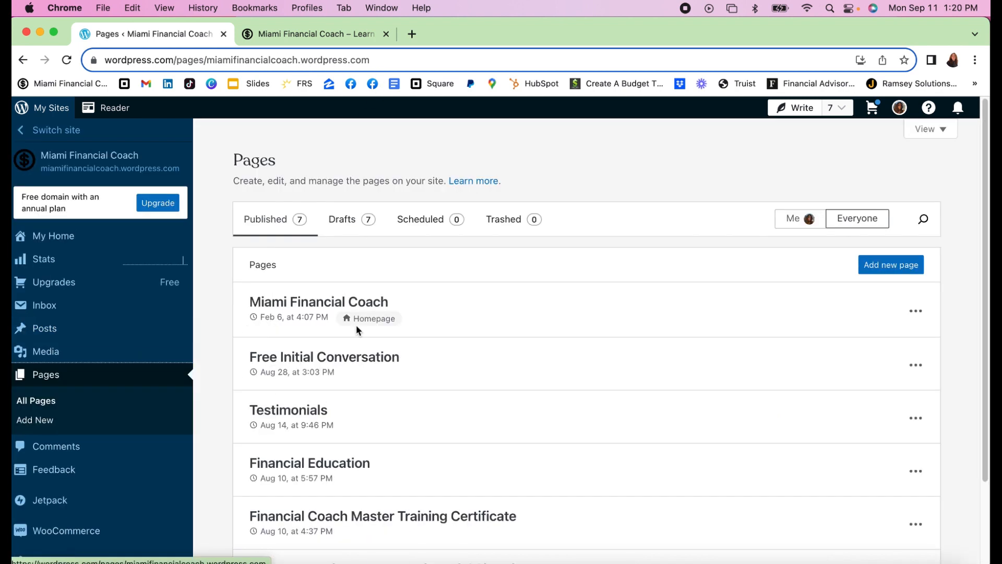
pyautogui.click(319, 302)
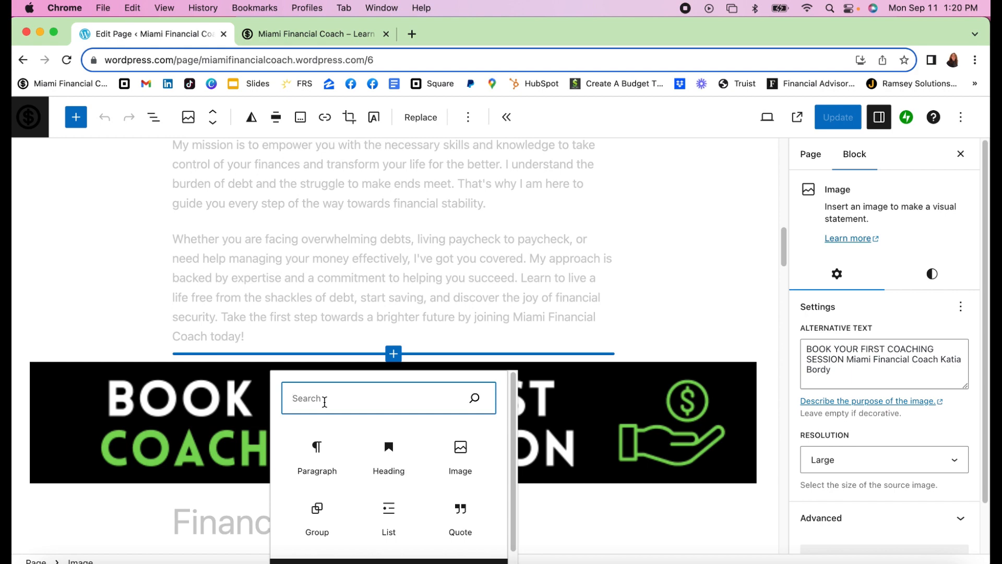
# Search blocks for 'share', clear the search, and scroll the full block library
pyautogui.write('share')
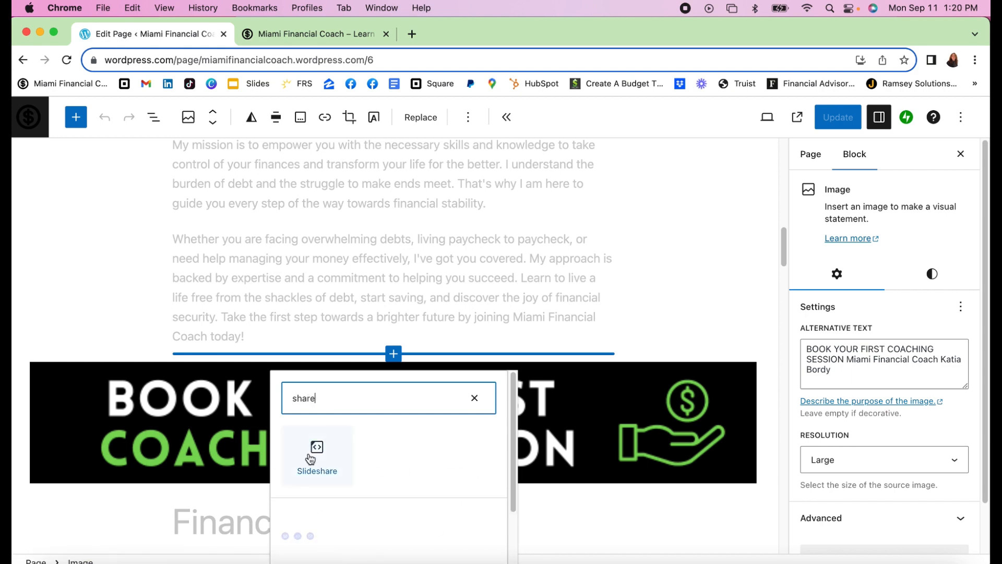
pyautogui.moveTo(478, 403)
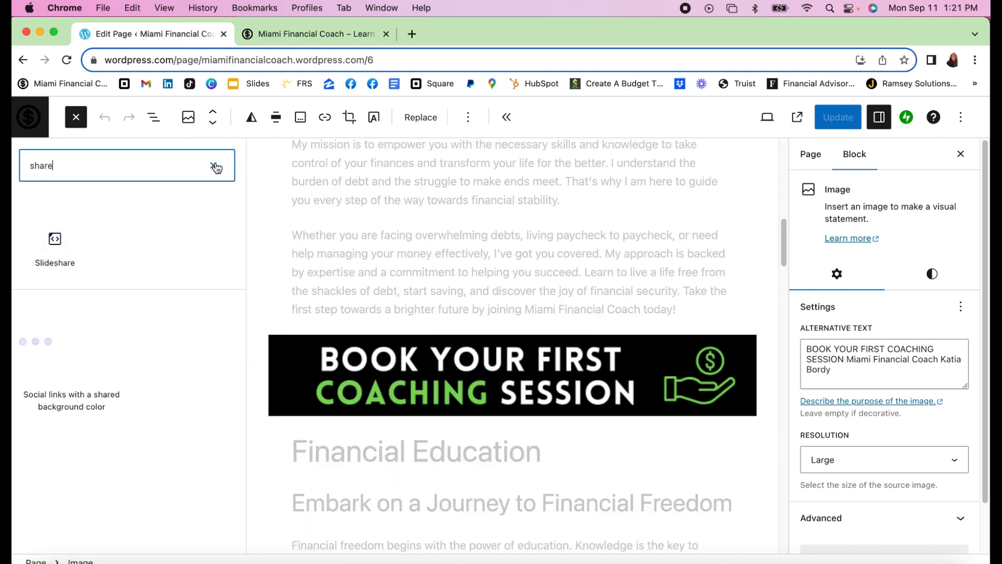
pyautogui.click(216, 167)
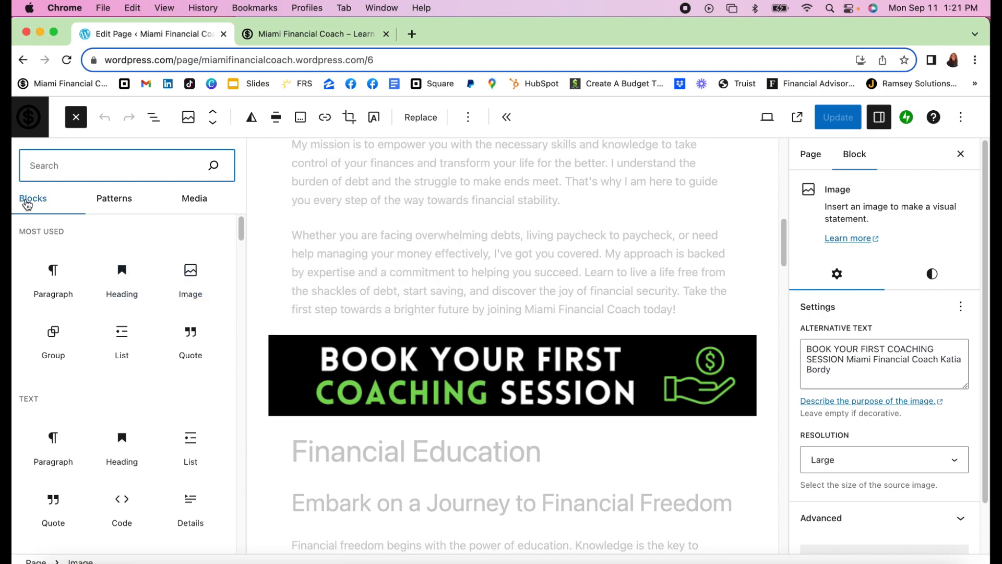
pyautogui.scroll(-3)
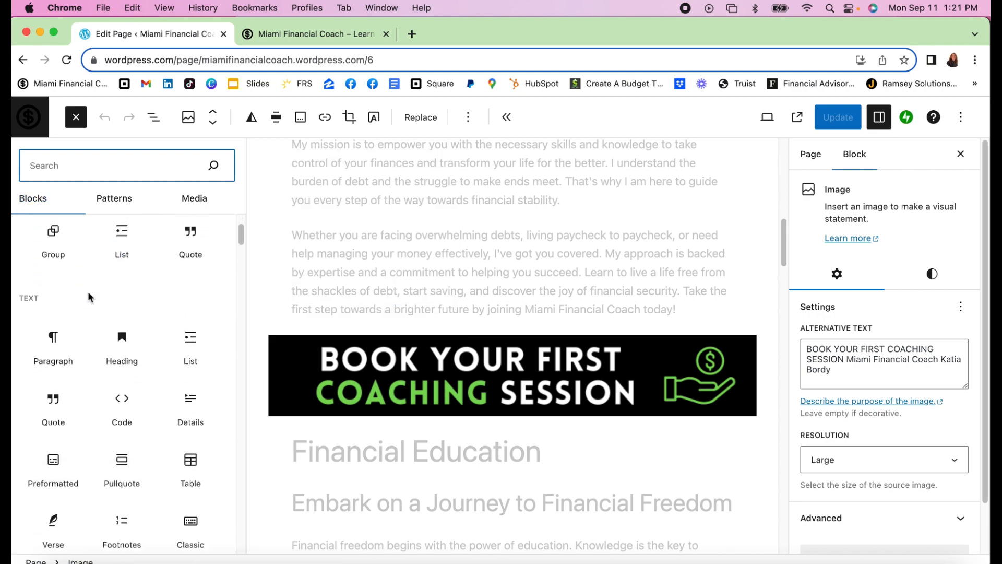
pyautogui.scroll(-3)
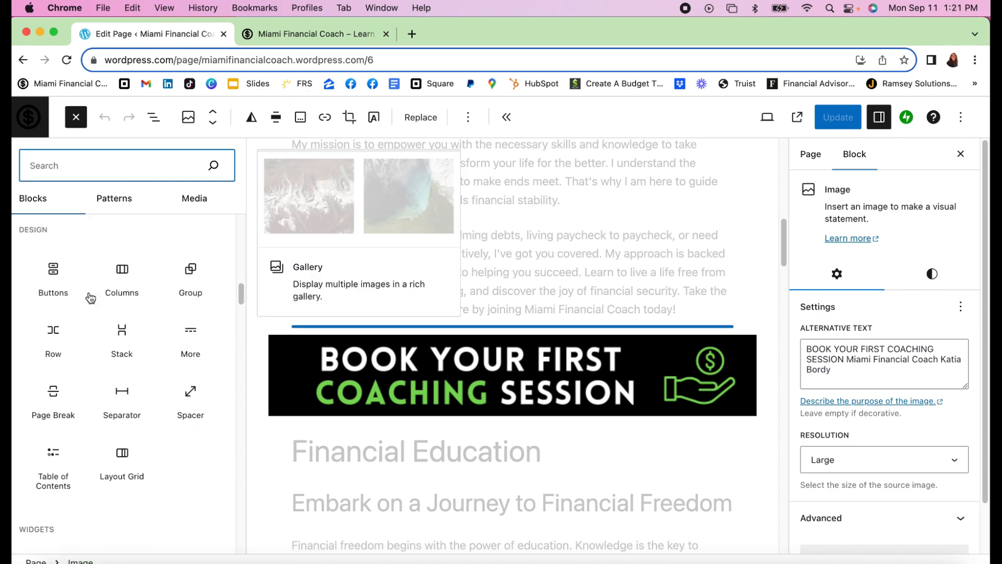
pyautogui.scroll(-3)
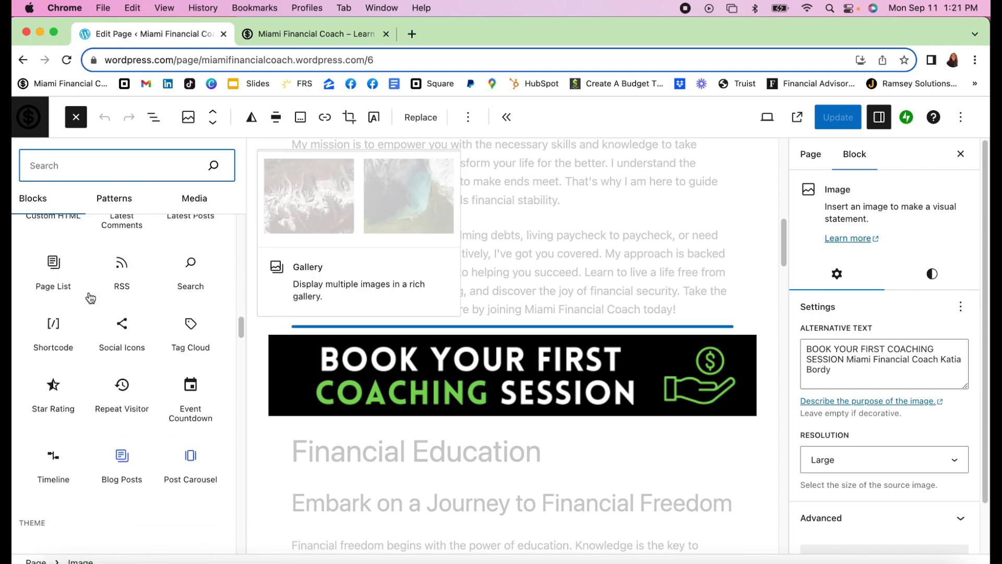
pyautogui.scroll(-3)
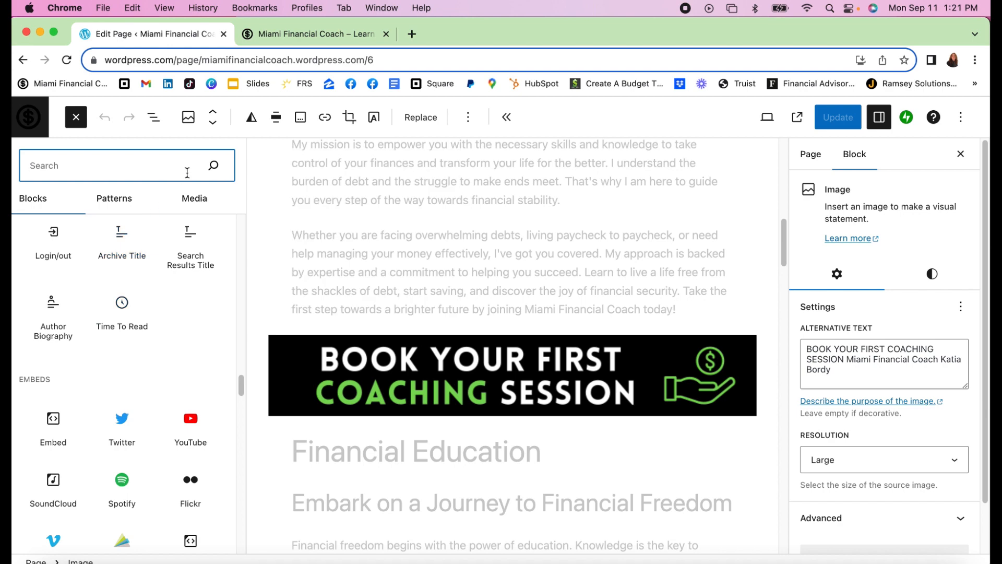
pyautogui.moveTo(914, 251)
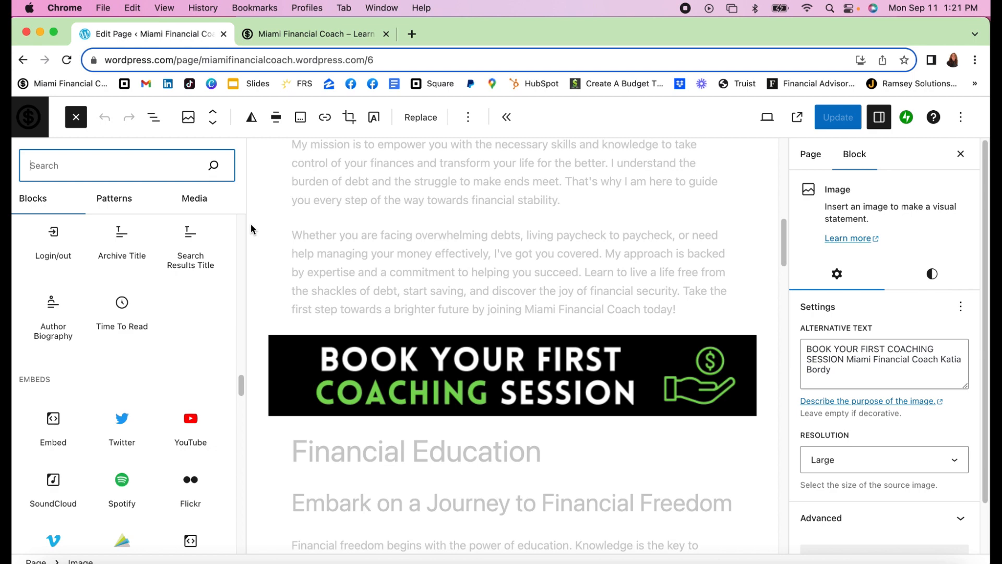
pyautogui.moveTo(36, 131)
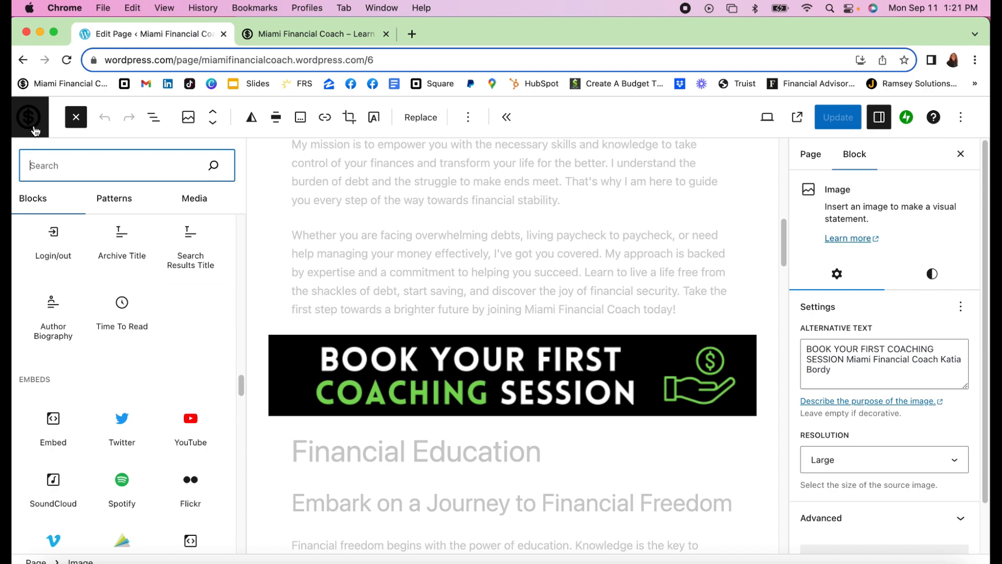
# Exit the editor to the pages list, then go to Tools > Marketing
pyautogui.click(28, 117)
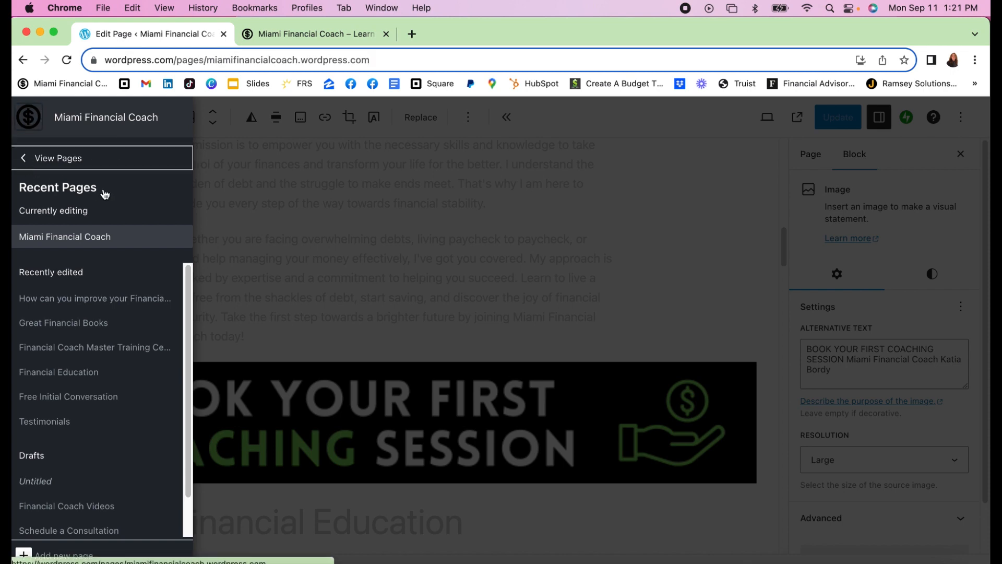
pyautogui.click(60, 158)
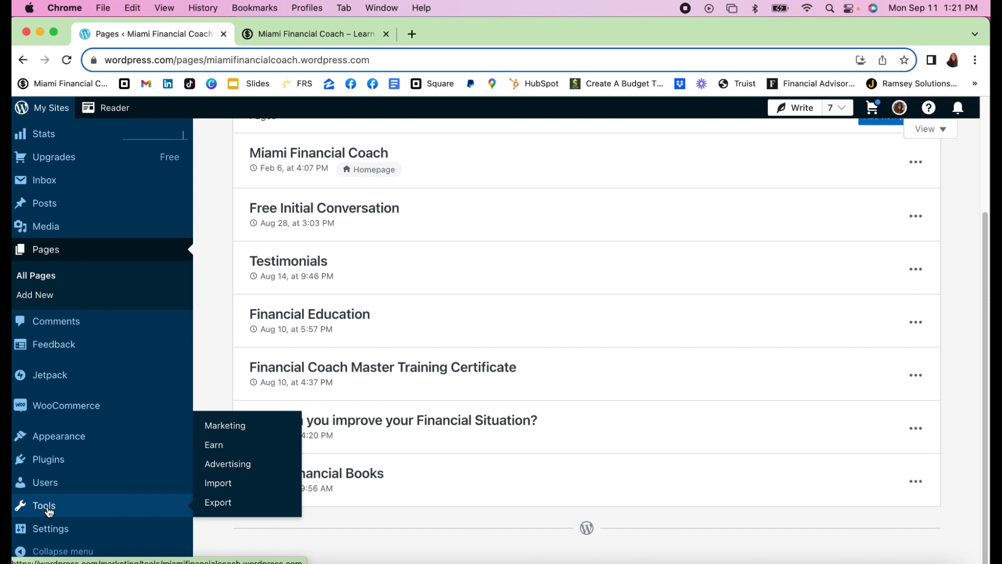
pyautogui.click(225, 425)
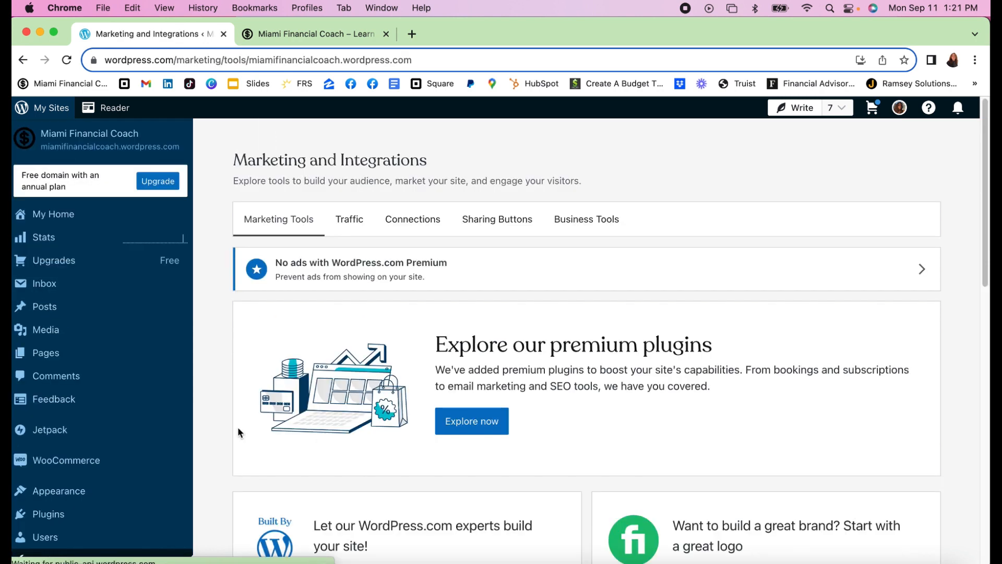
pyautogui.moveTo(273, 260)
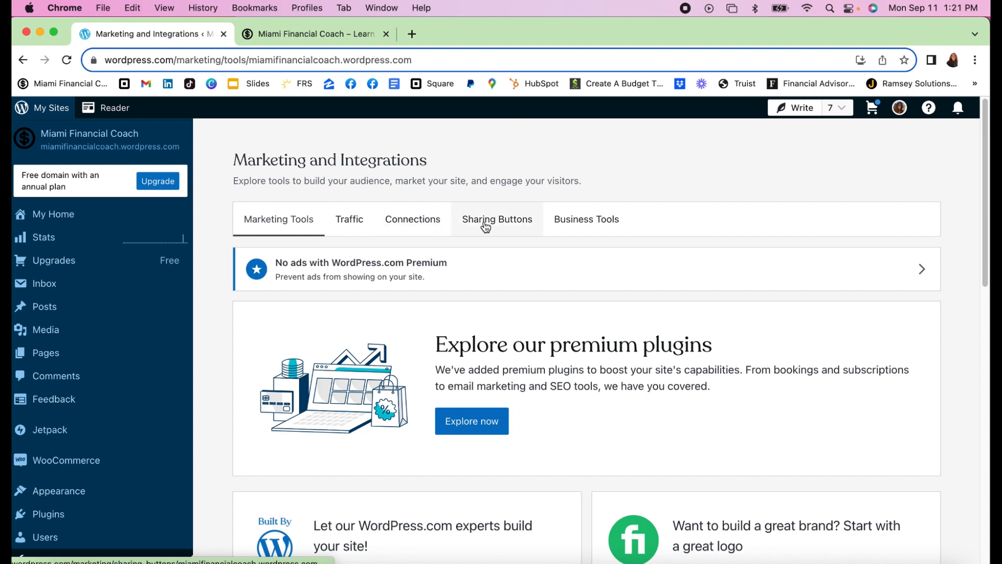
pyautogui.moveTo(503, 223)
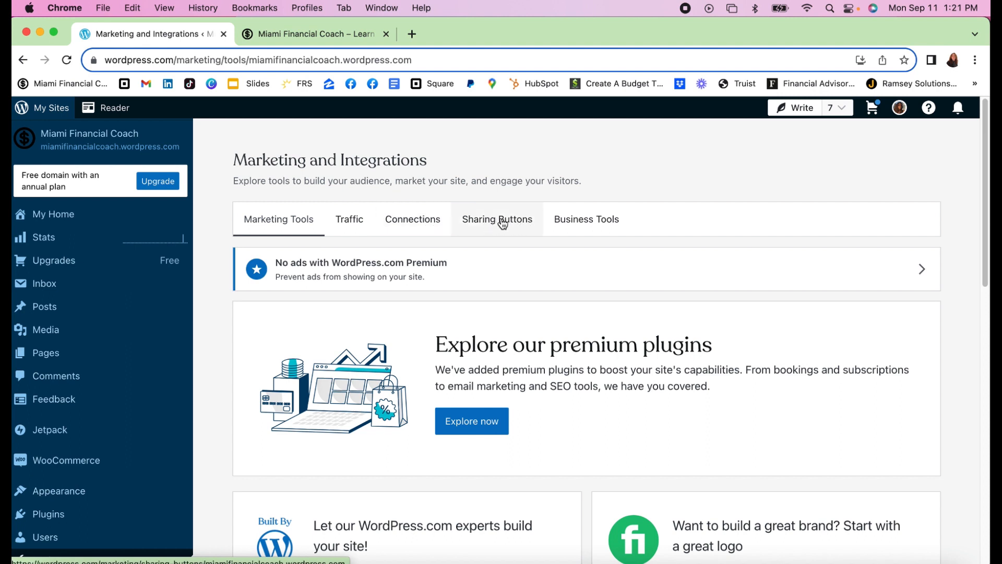
# Open the Sharing Buttons settings and scroll down to review the share buttons
pyautogui.click(496, 219)
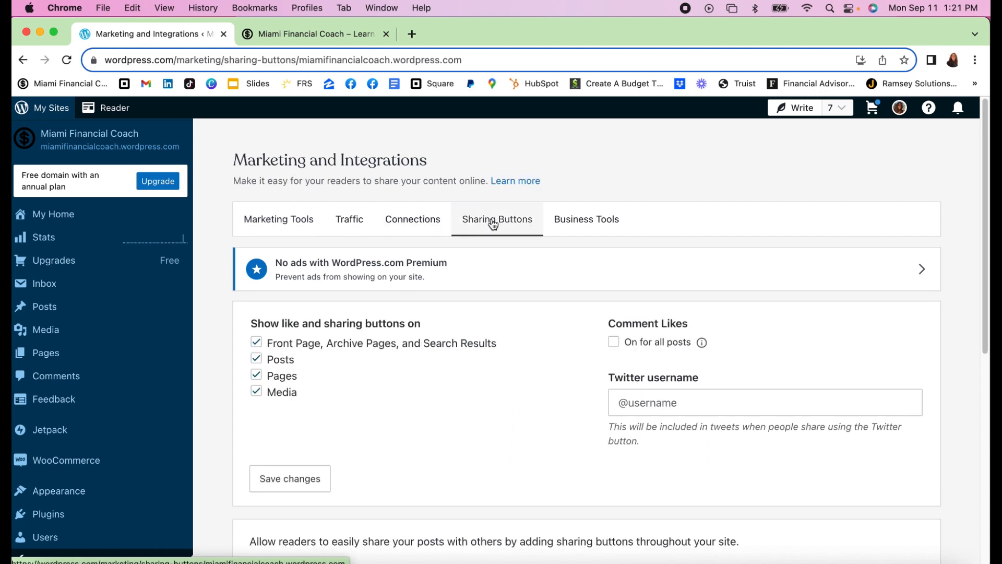
pyautogui.scroll(-3)
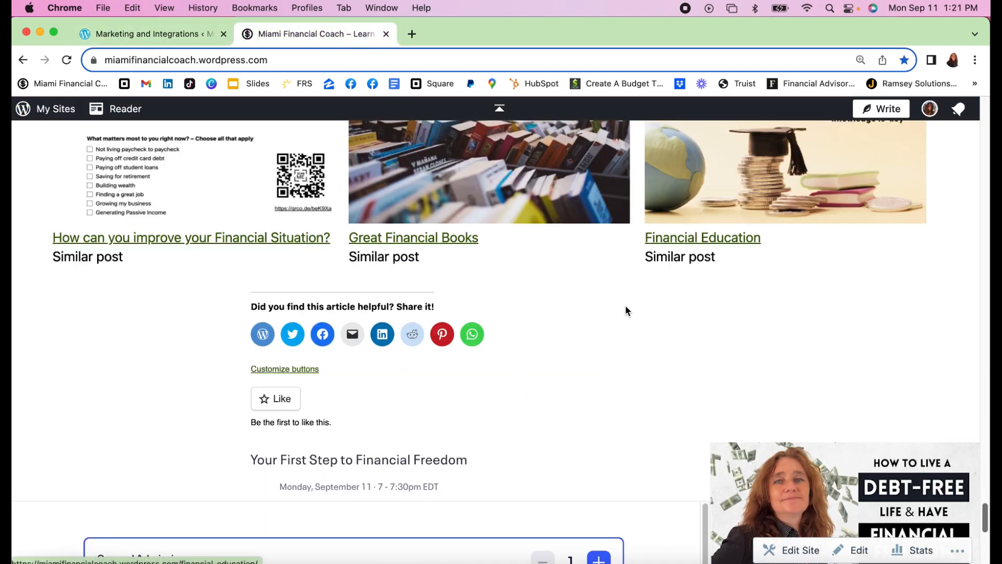
pyautogui.moveTo(473, 493)
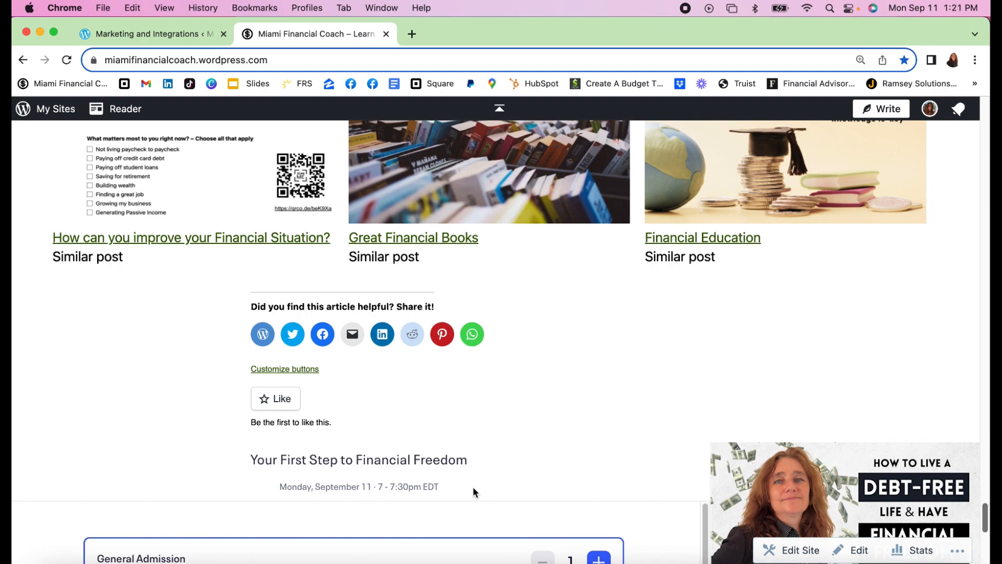
pyautogui.scroll(-3)
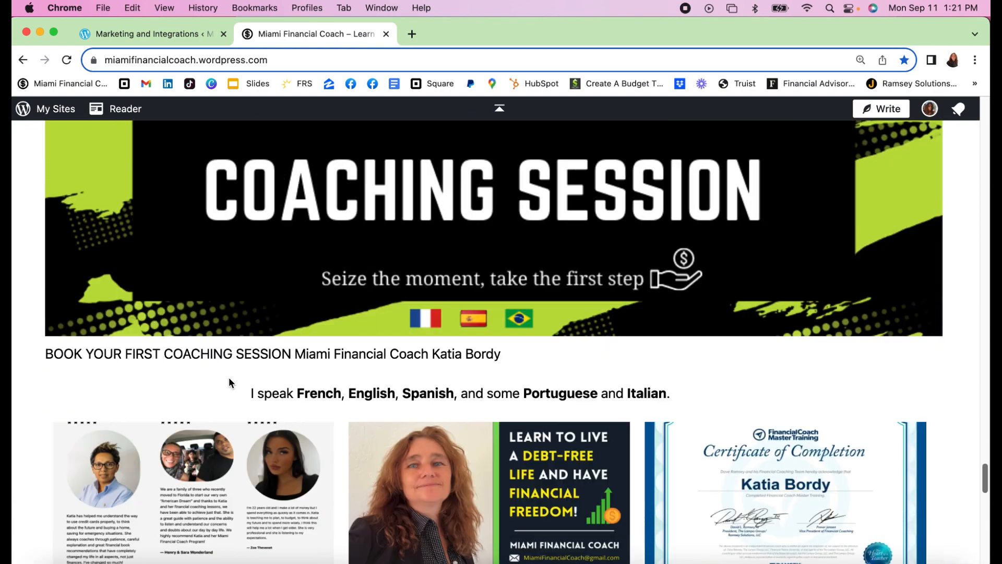
pyautogui.scroll(-3)
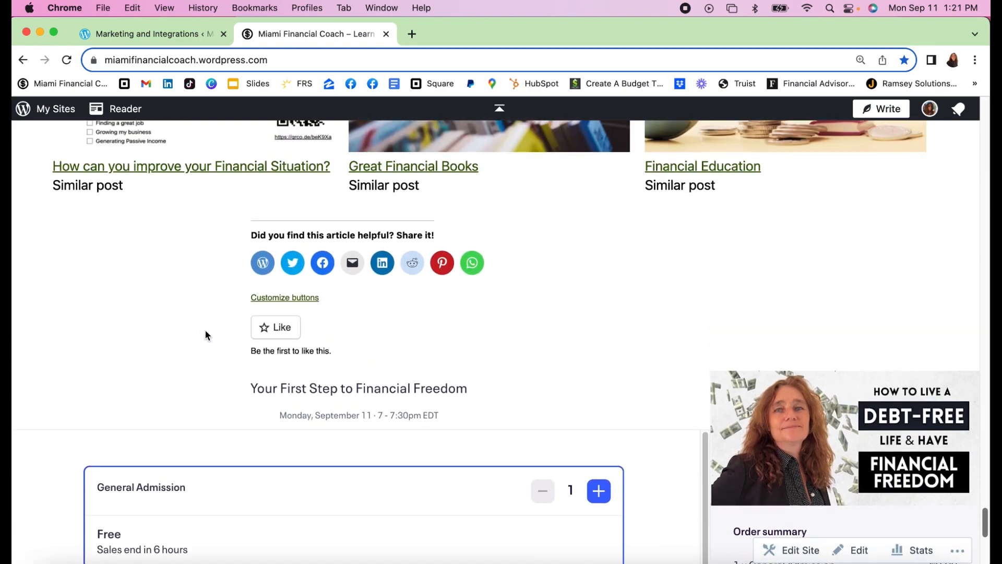
pyautogui.moveTo(262, 262)
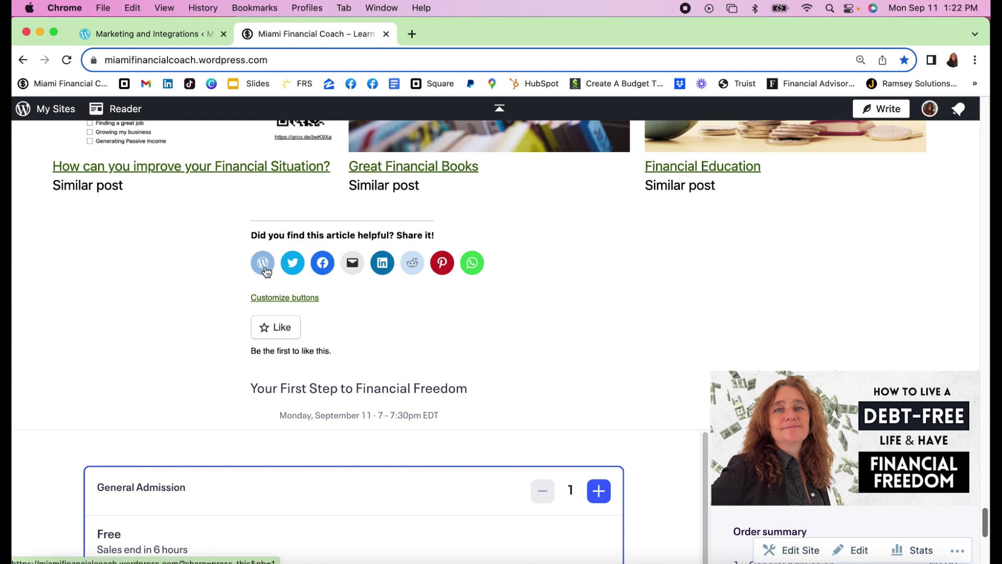
pyautogui.moveTo(353, 263)
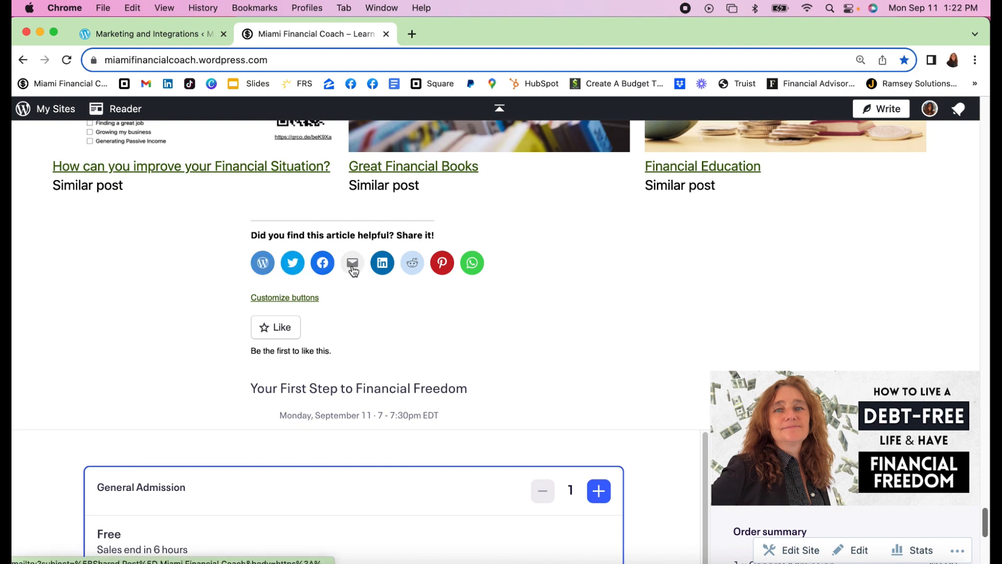
pyautogui.click(352, 263)
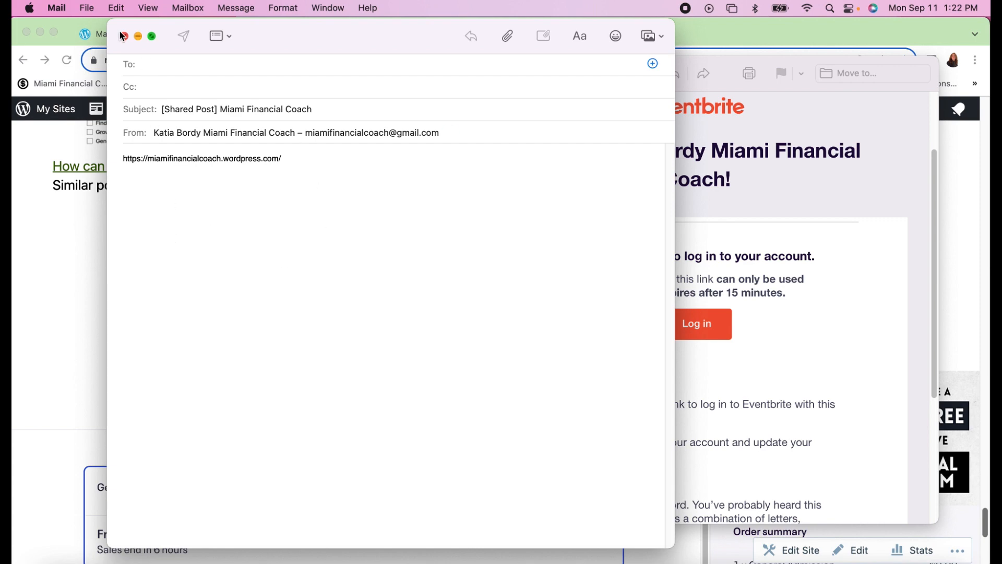
pyautogui.click(125, 36)
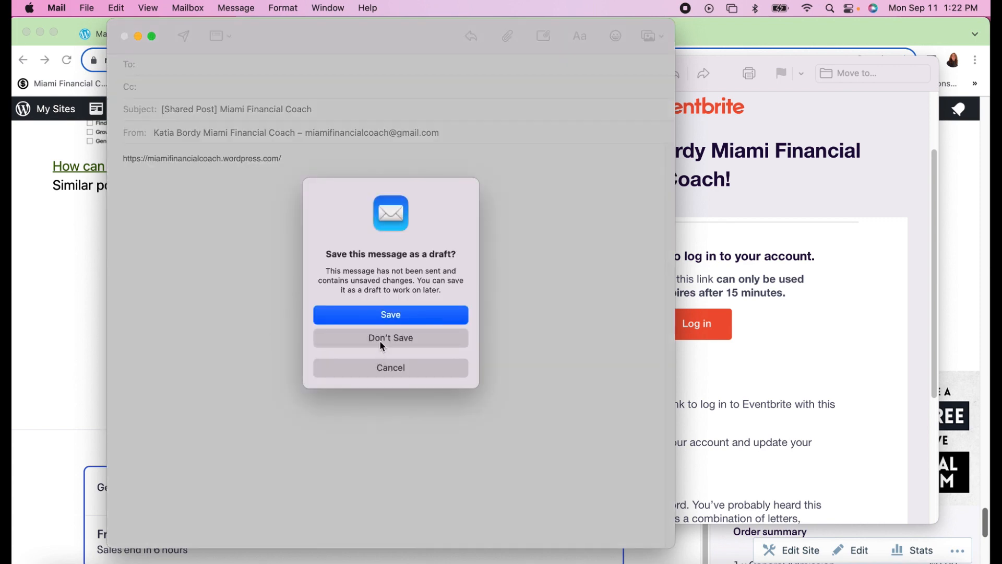
pyautogui.click(390, 338)
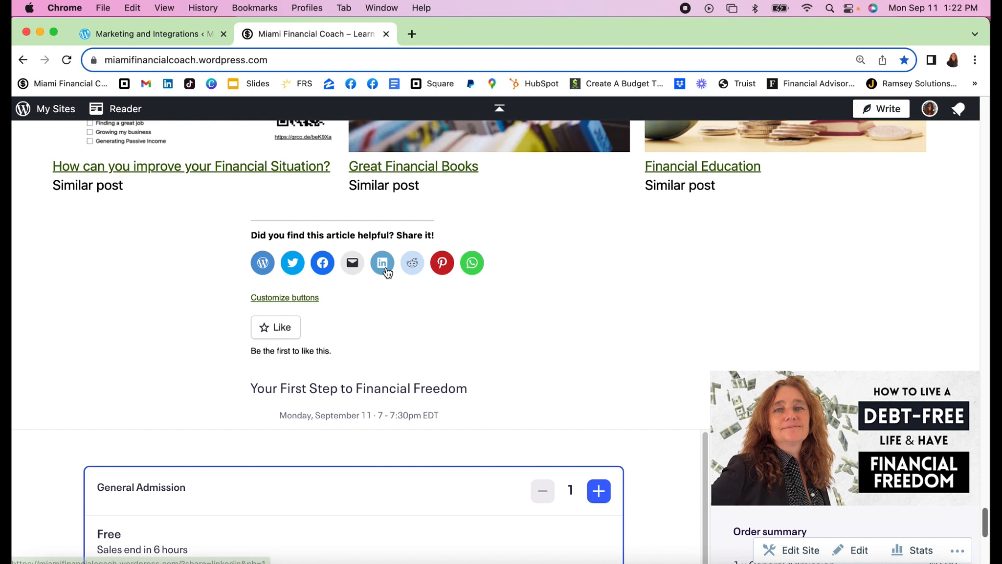
pyautogui.moveTo(411, 262)
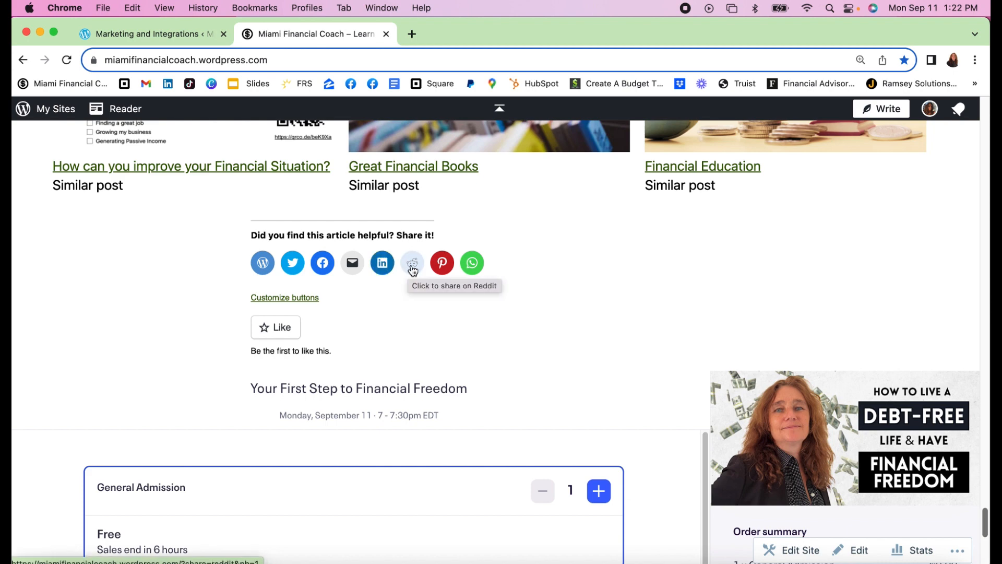
pyautogui.click(411, 263)
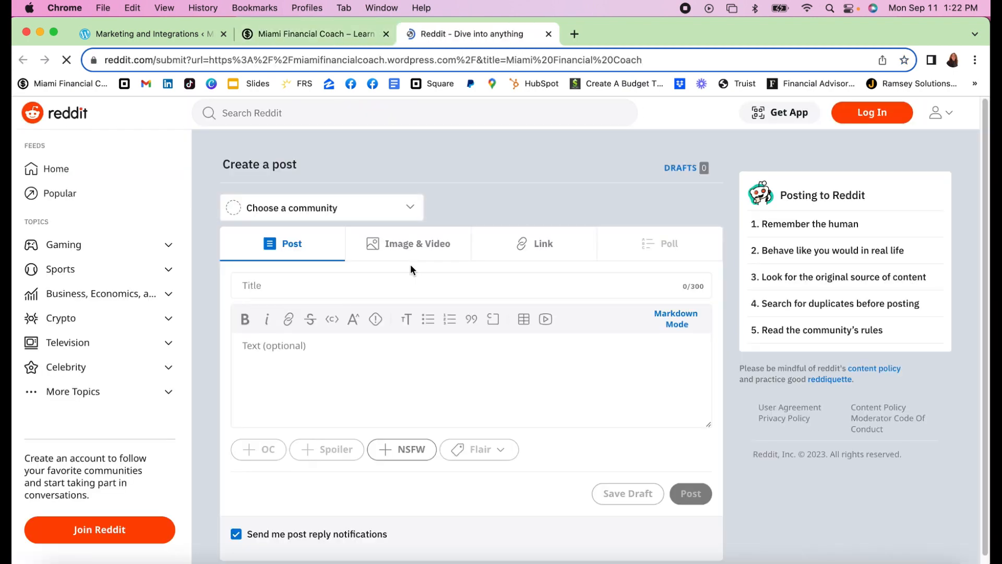
pyautogui.click(548, 34)
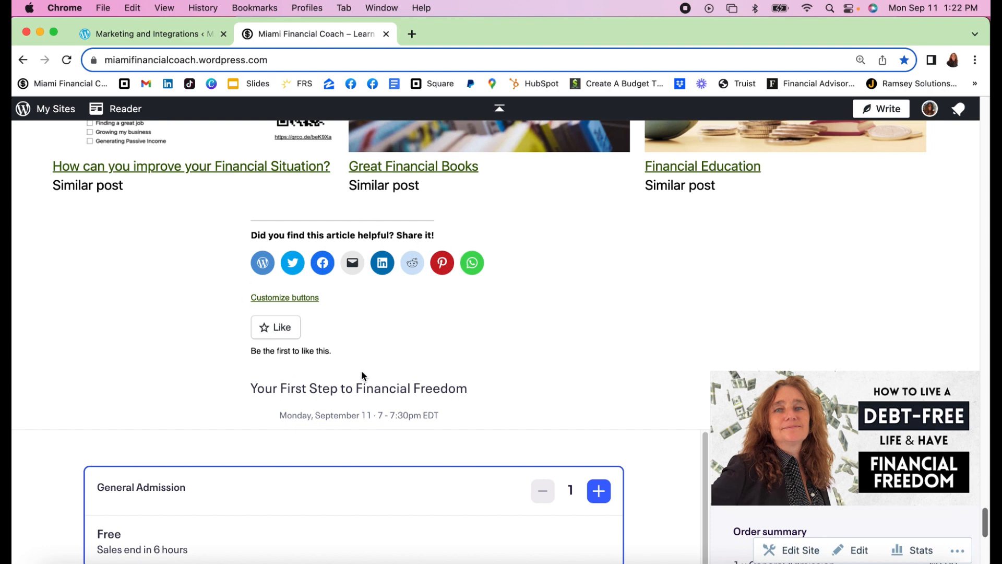
pyautogui.moveTo(441, 263)
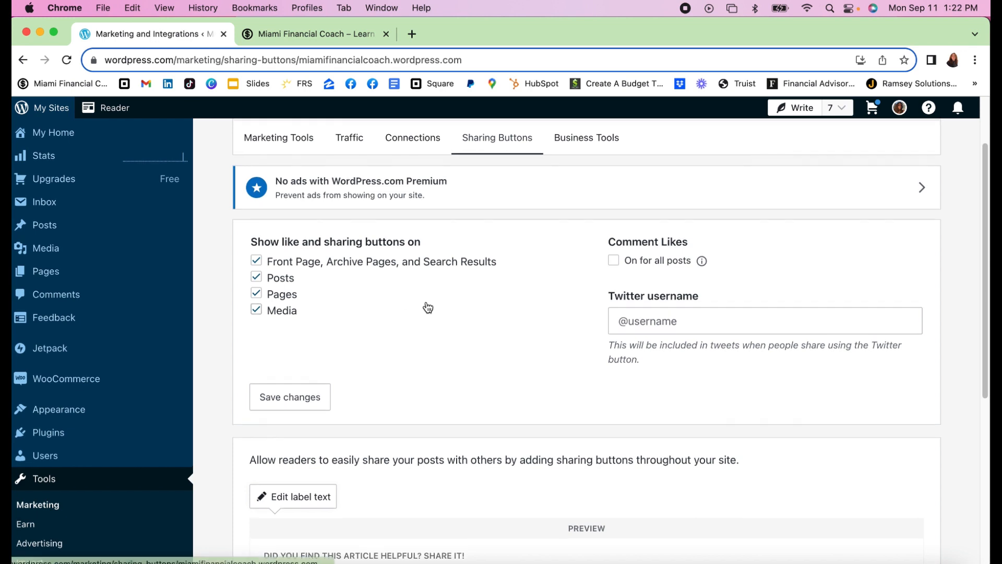
# Leave Comment Likes off after toggling it, and save the sharing settings
pyautogui.scroll(-3)
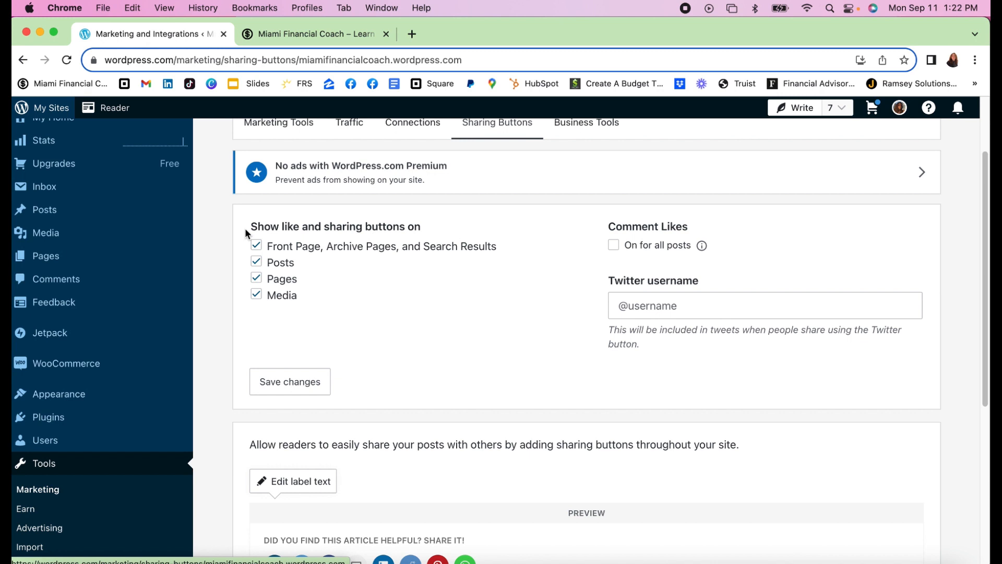
pyautogui.moveTo(430, 233)
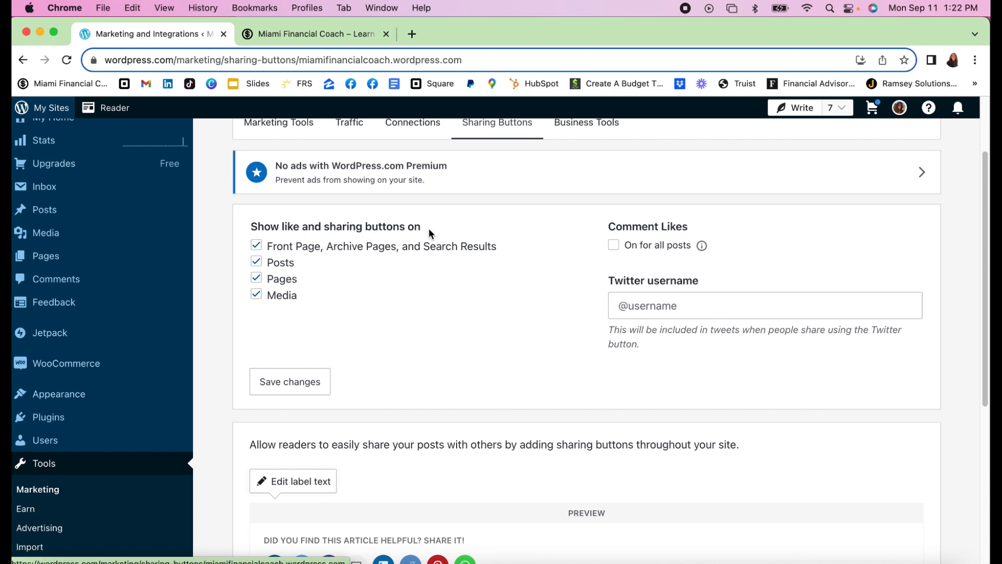
pyautogui.moveTo(307, 256)
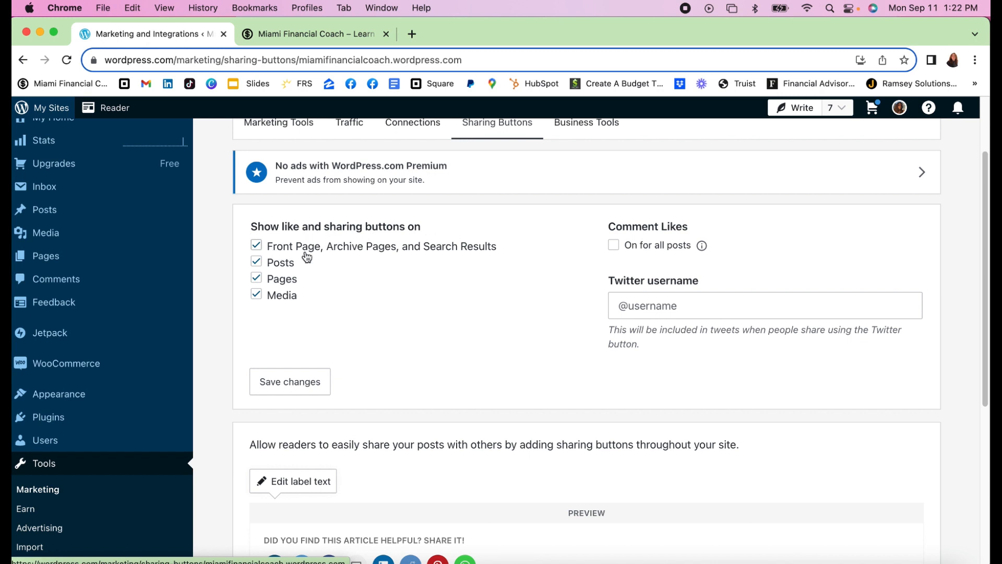
pyautogui.moveTo(505, 256)
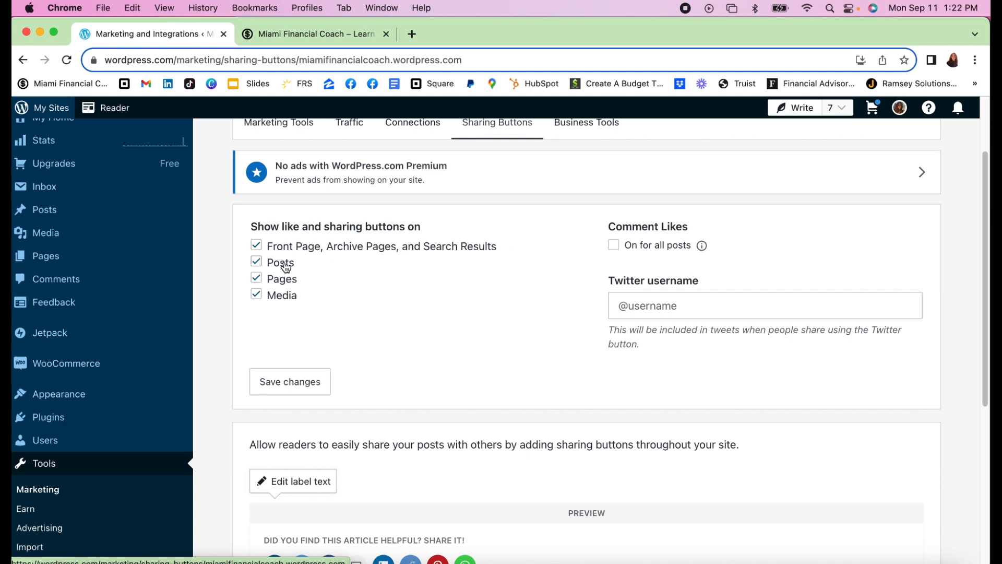
pyautogui.moveTo(256, 313)
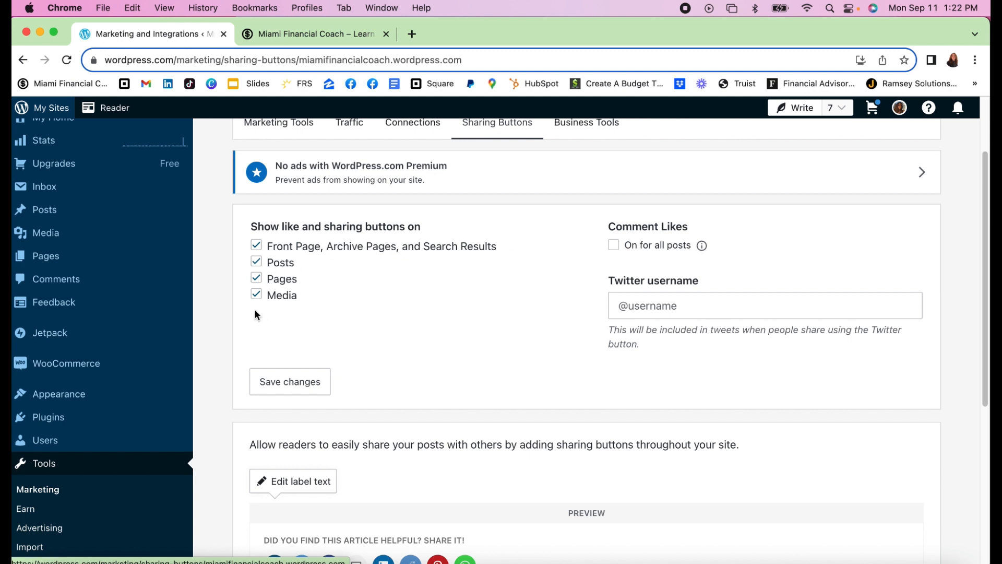
pyautogui.moveTo(319, 214)
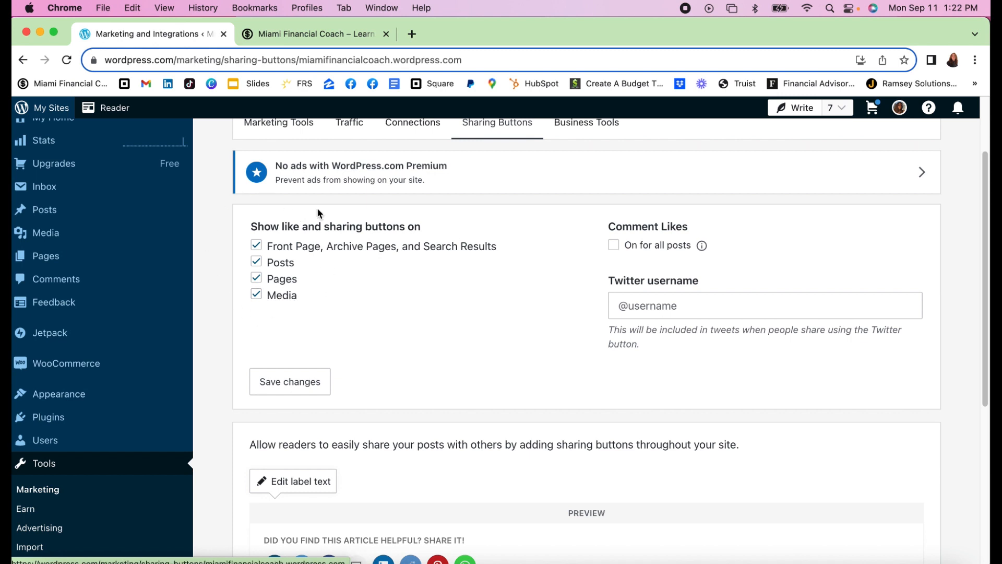
pyautogui.moveTo(359, 313)
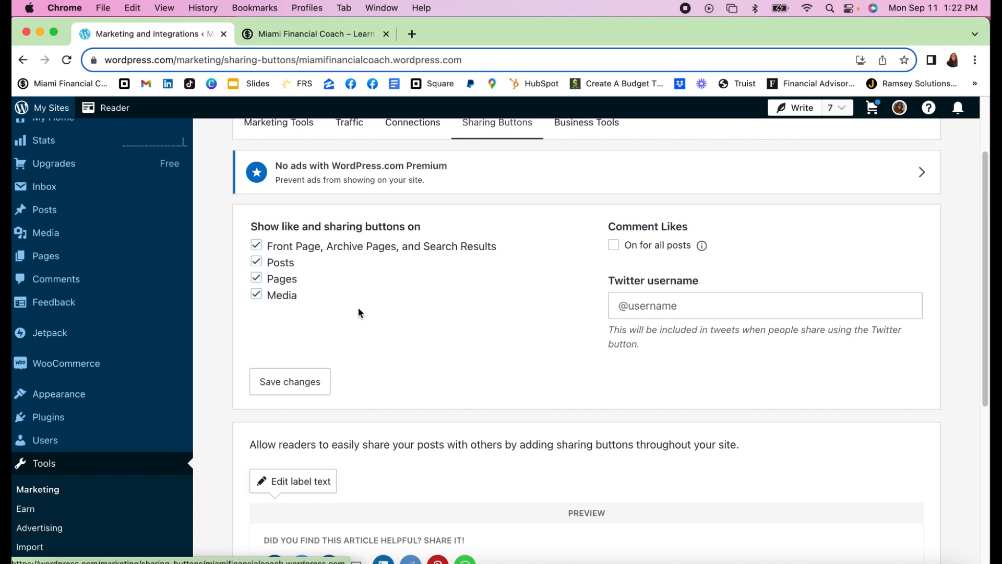
pyautogui.moveTo(678, 226)
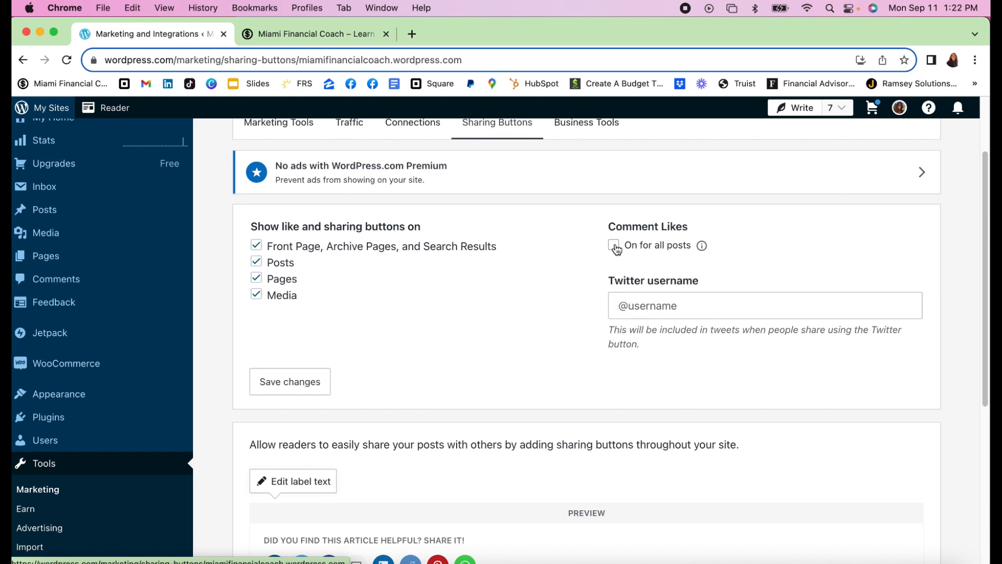
pyautogui.click(614, 246)
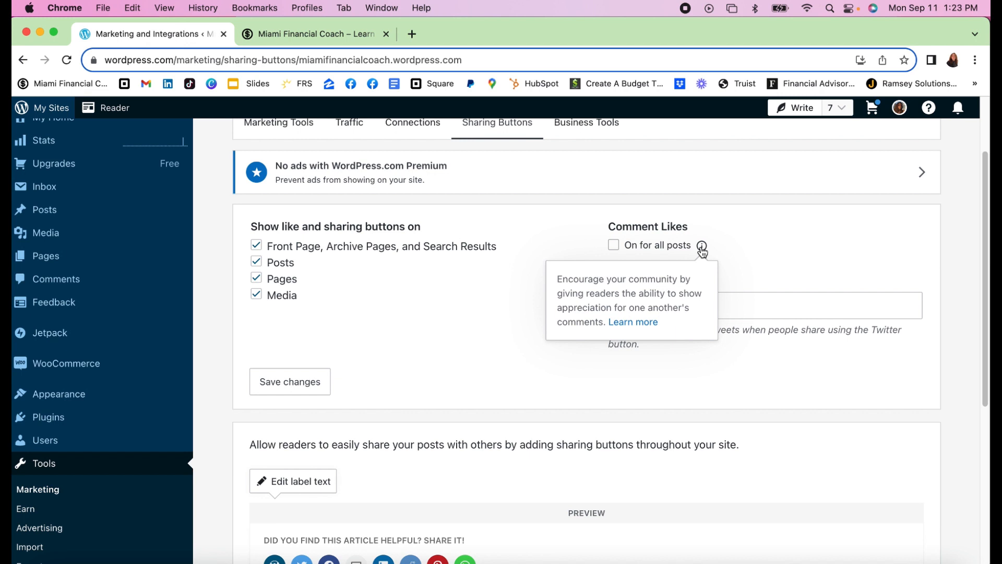
pyautogui.click(614, 245)
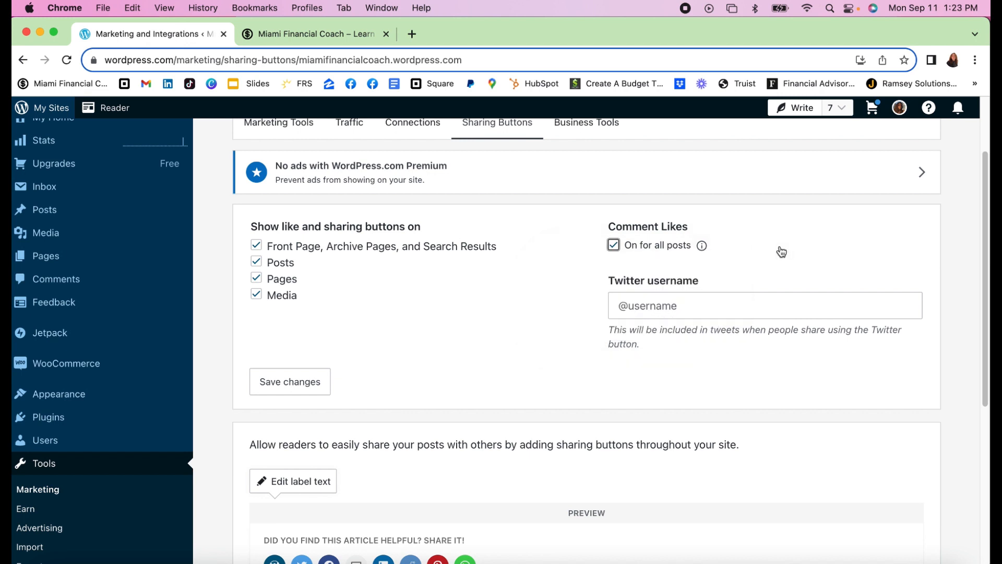
pyautogui.click(613, 245)
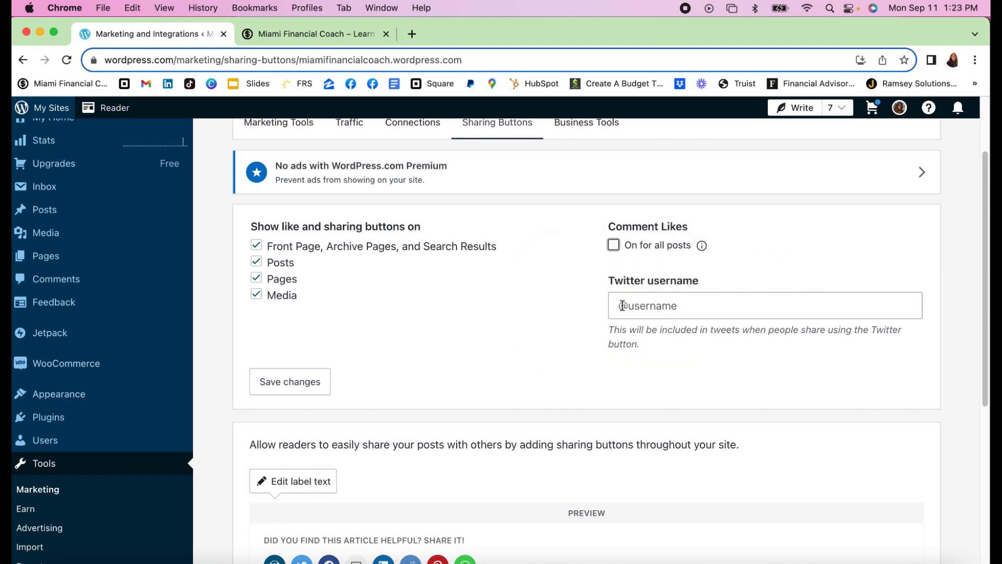
pyautogui.click(763, 305)
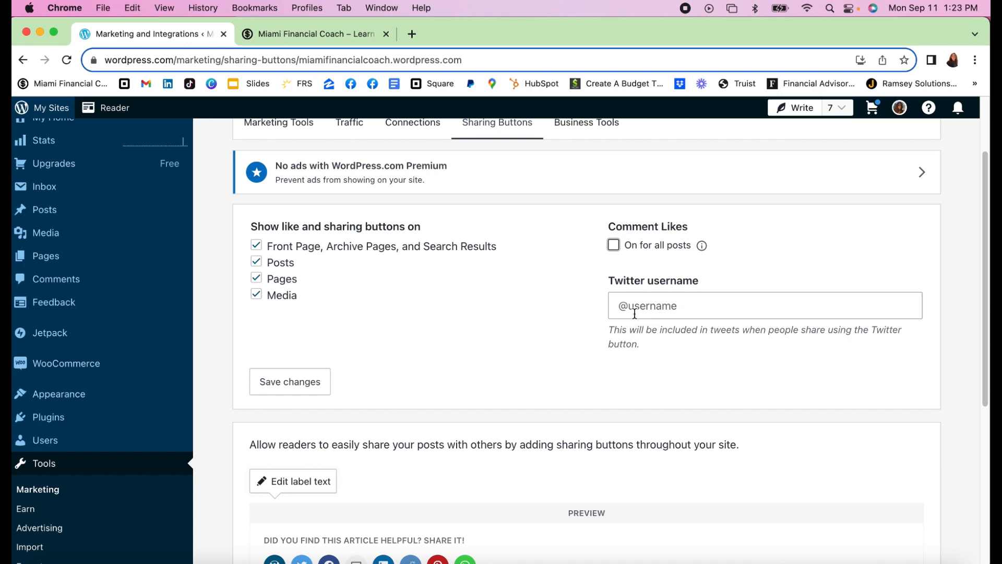
pyautogui.moveTo(659, 345)
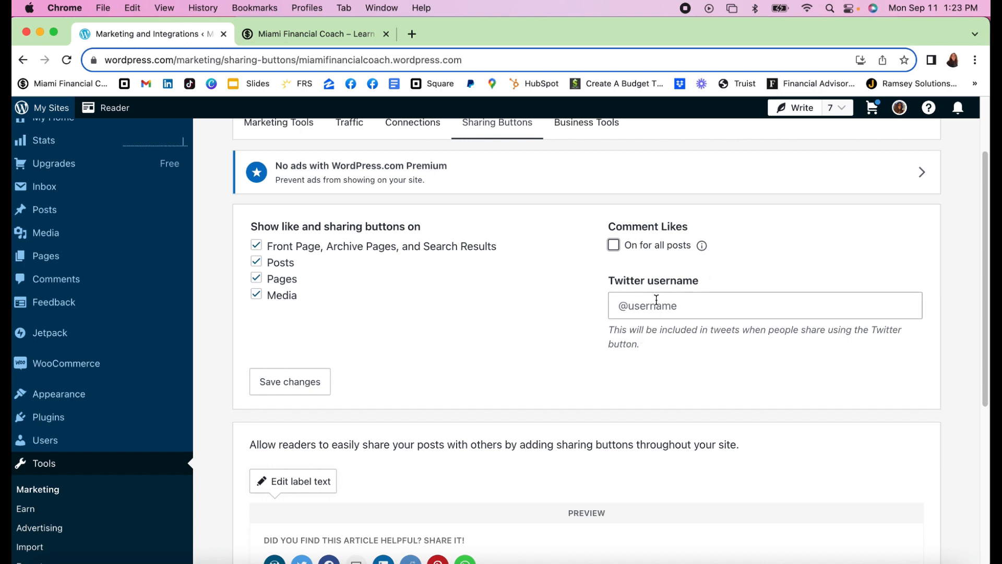
pyautogui.moveTo(518, 310)
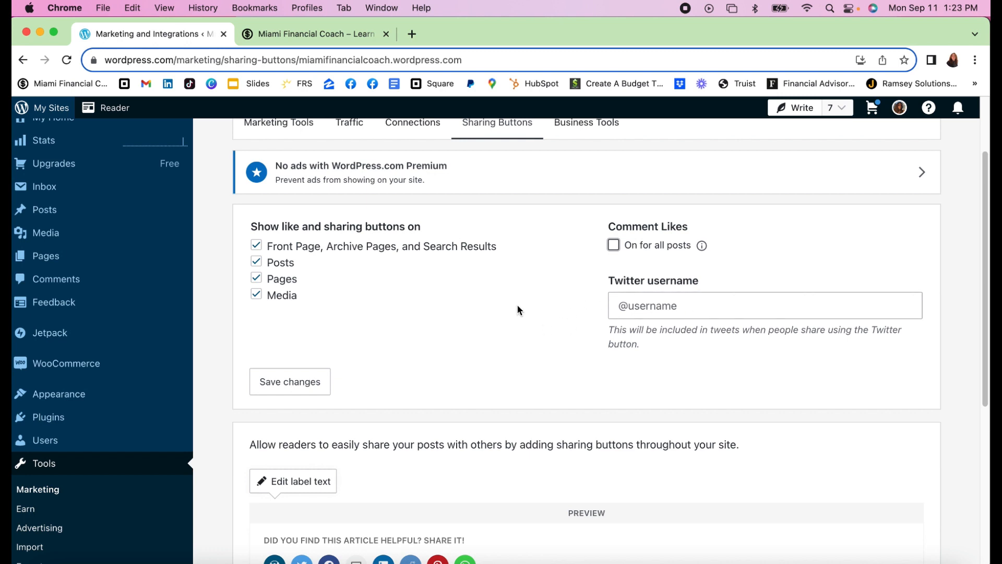
pyautogui.click(290, 381)
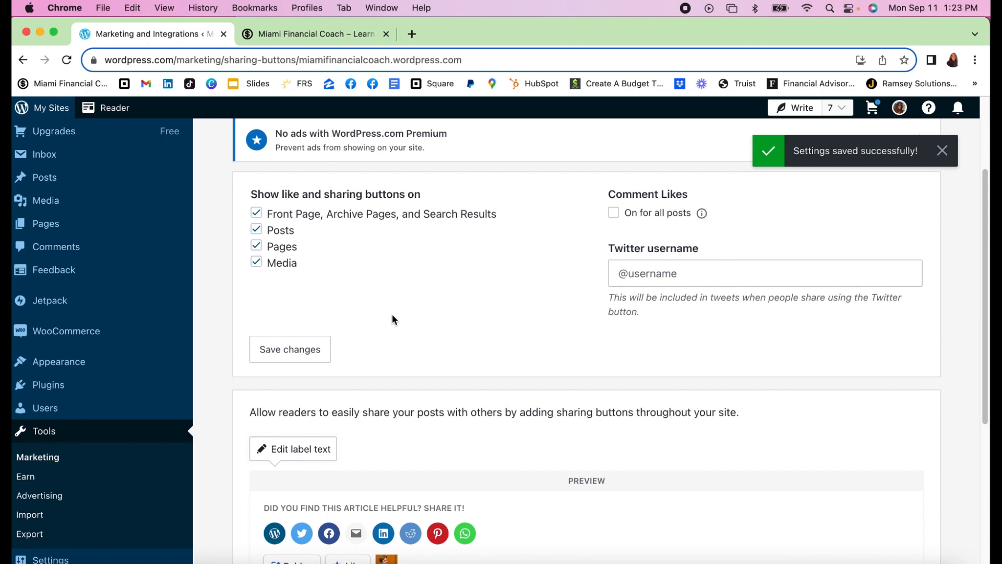
# Preview the icon-and-text, text-only and official styles, then choose Icon Only
pyautogui.scroll(-3)
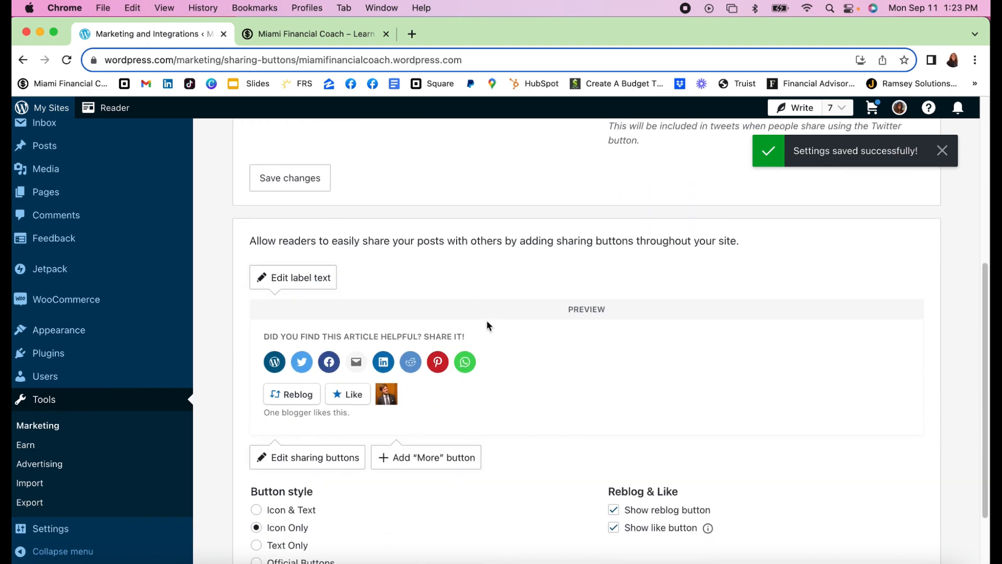
pyautogui.moveTo(528, 360)
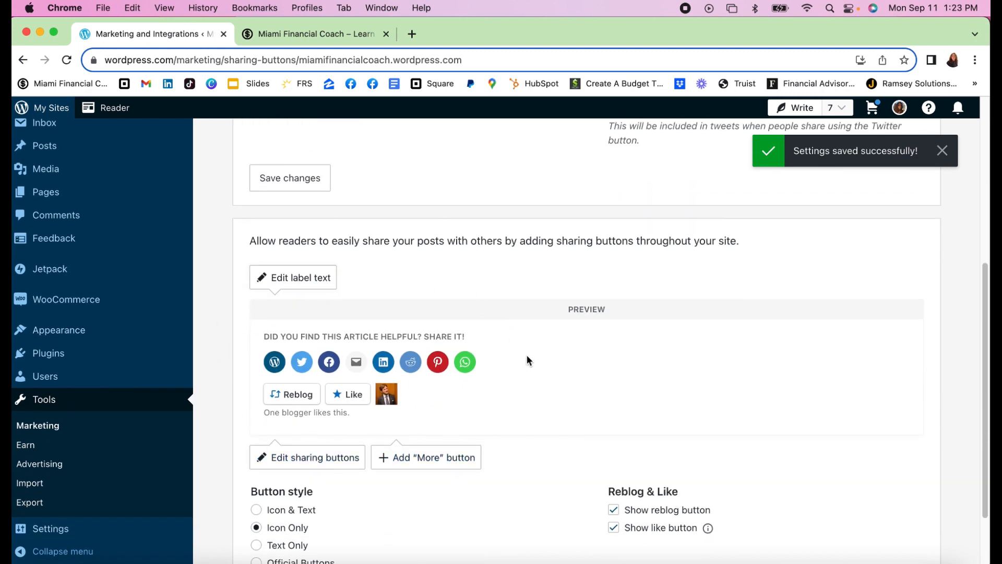
pyautogui.scroll(-3)
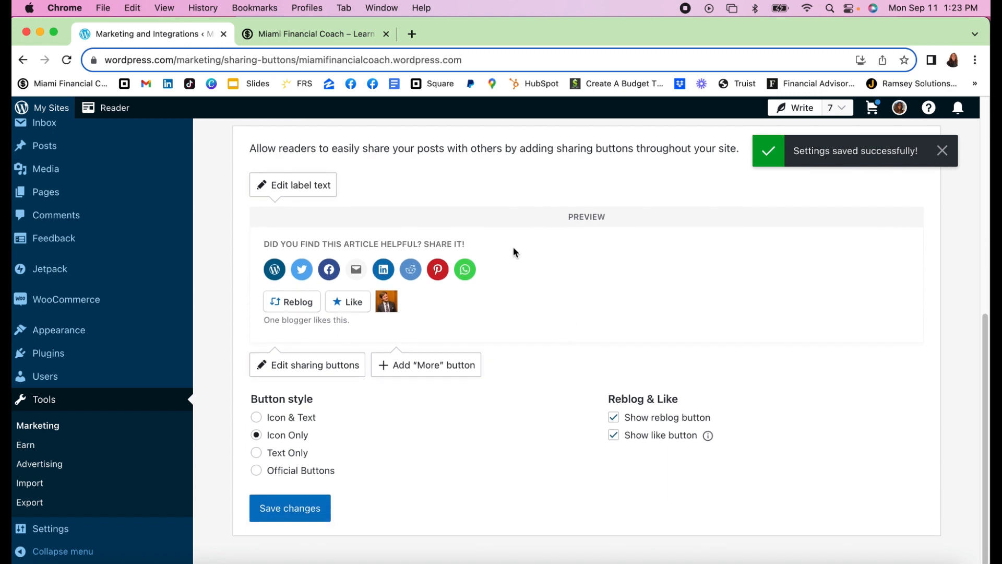
pyautogui.moveTo(282, 423)
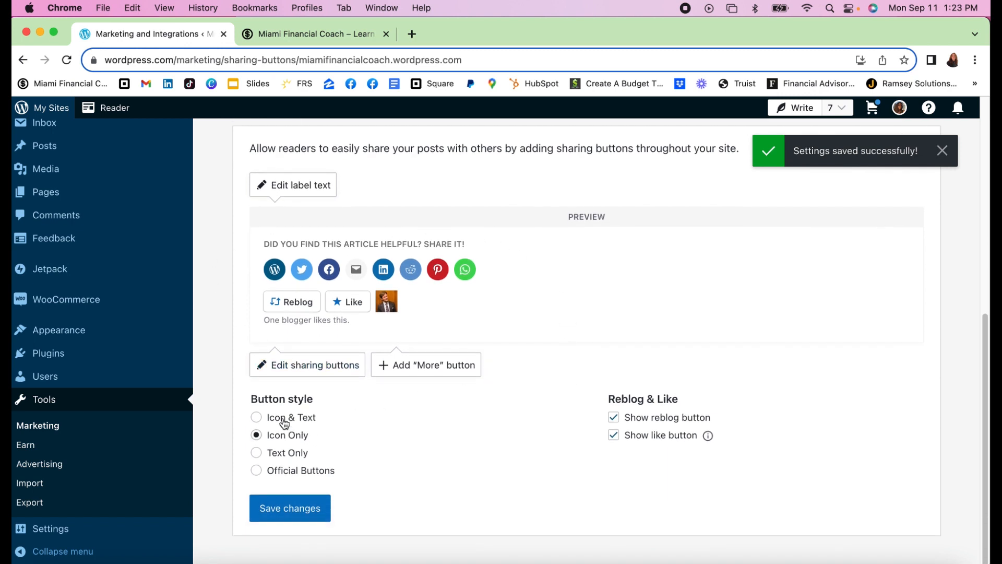
pyautogui.click(256, 417)
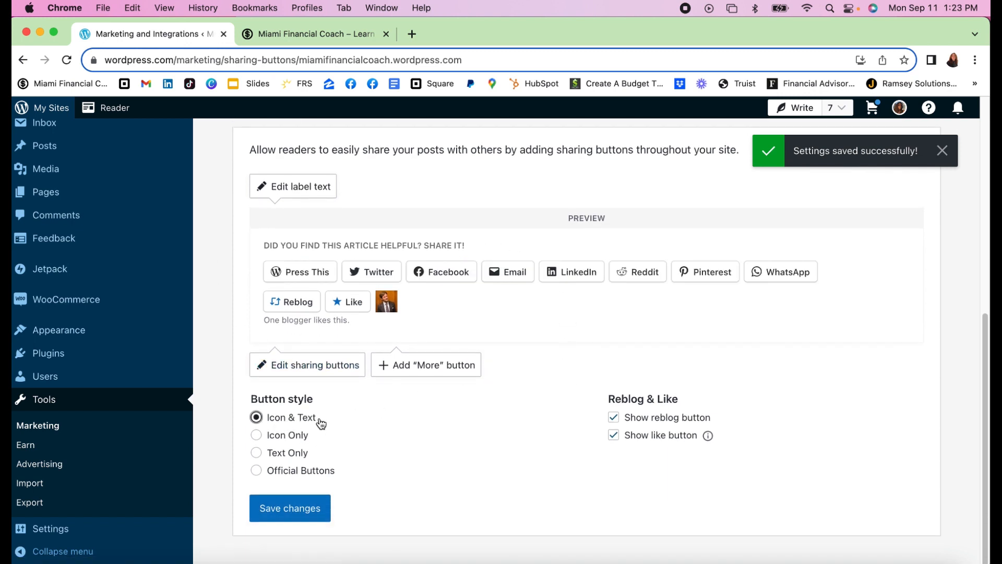
pyautogui.click(255, 453)
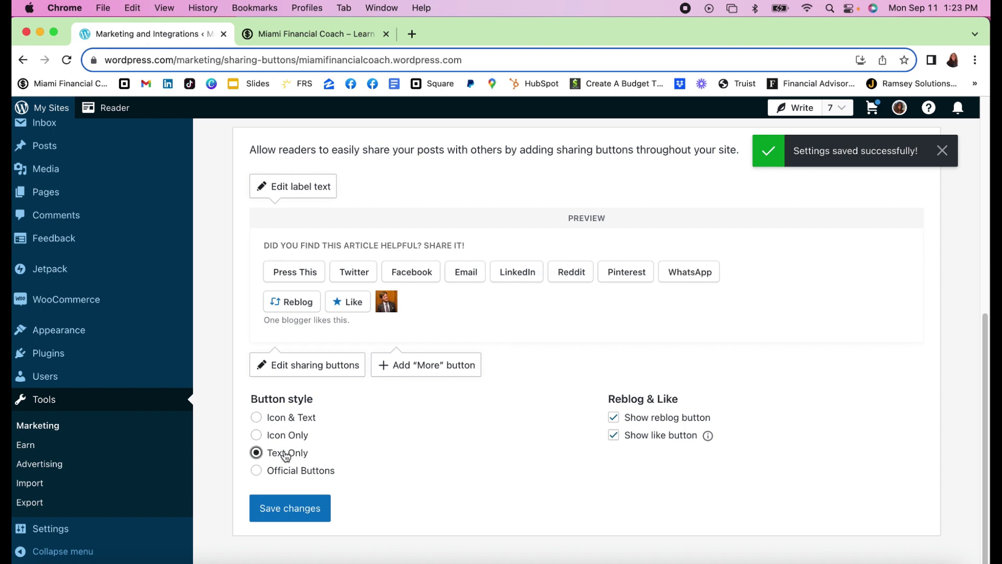
pyautogui.click(256, 470)
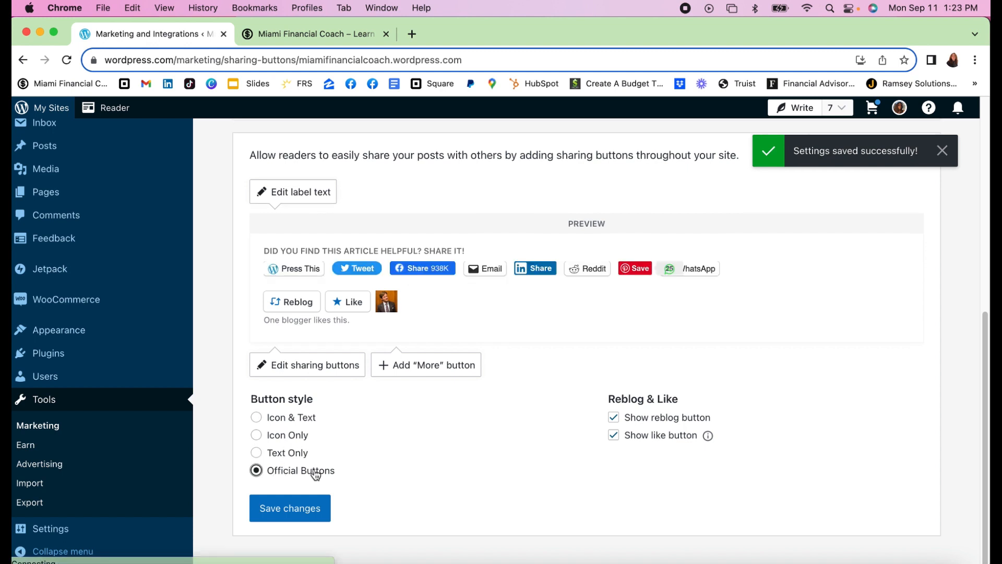
pyautogui.moveTo(688, 272)
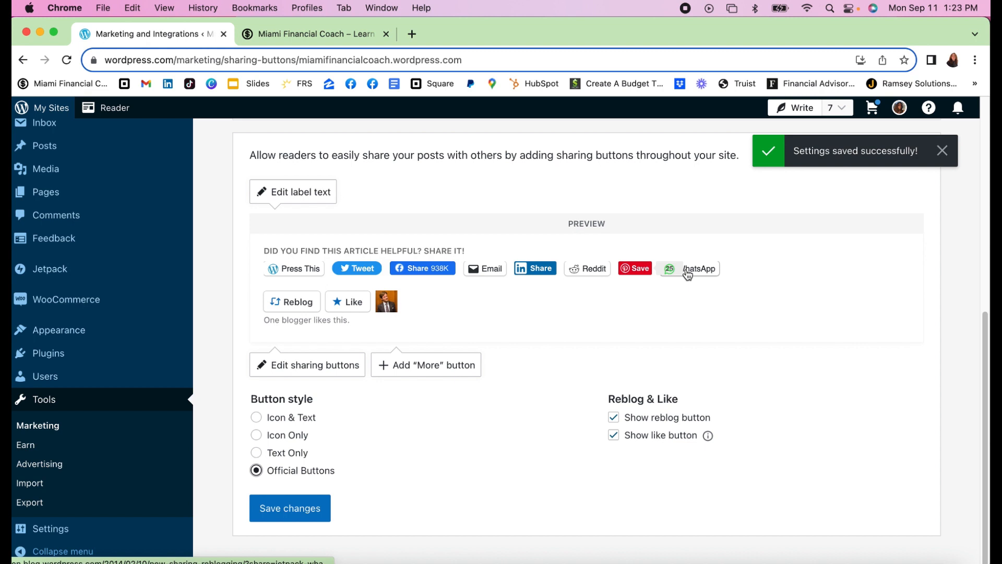
pyautogui.moveTo(662, 469)
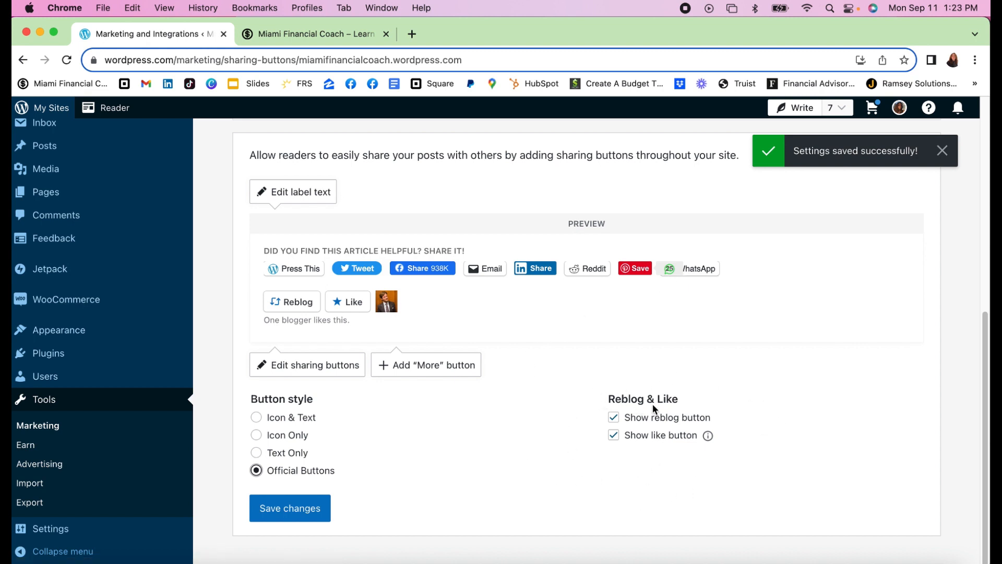
pyautogui.moveTo(608, 397)
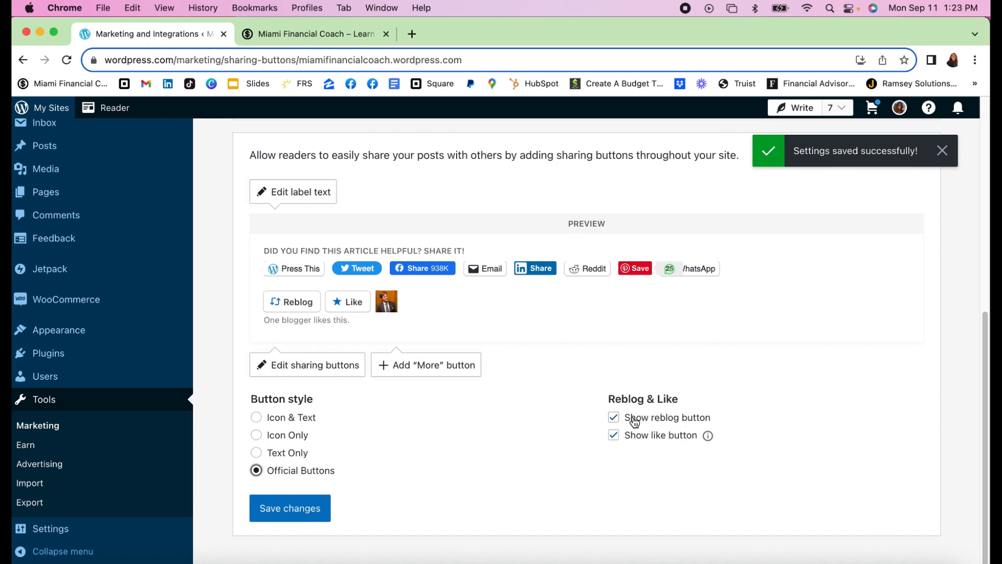
pyautogui.moveTo(655, 409)
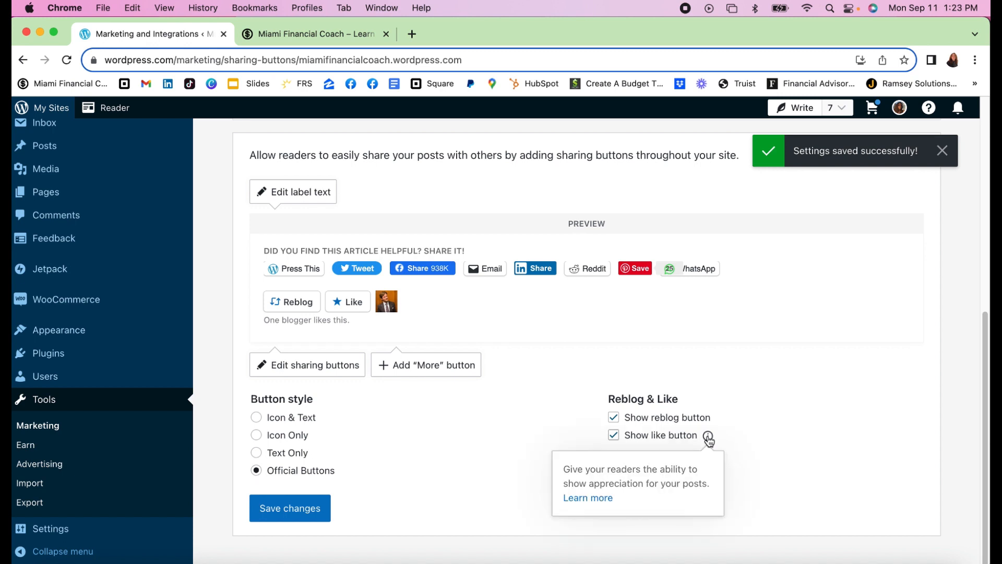
pyautogui.moveTo(378, 447)
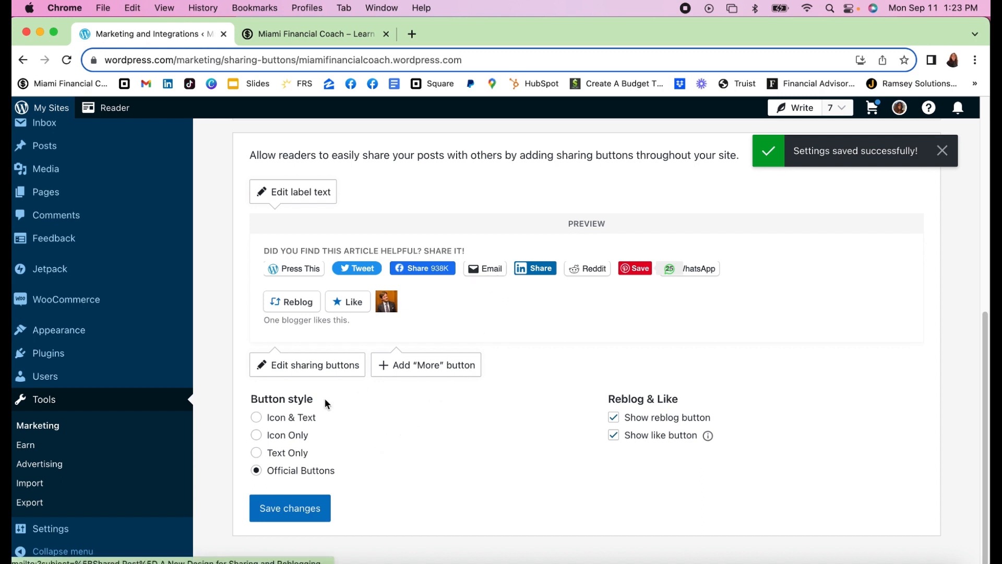
pyautogui.click(257, 441)
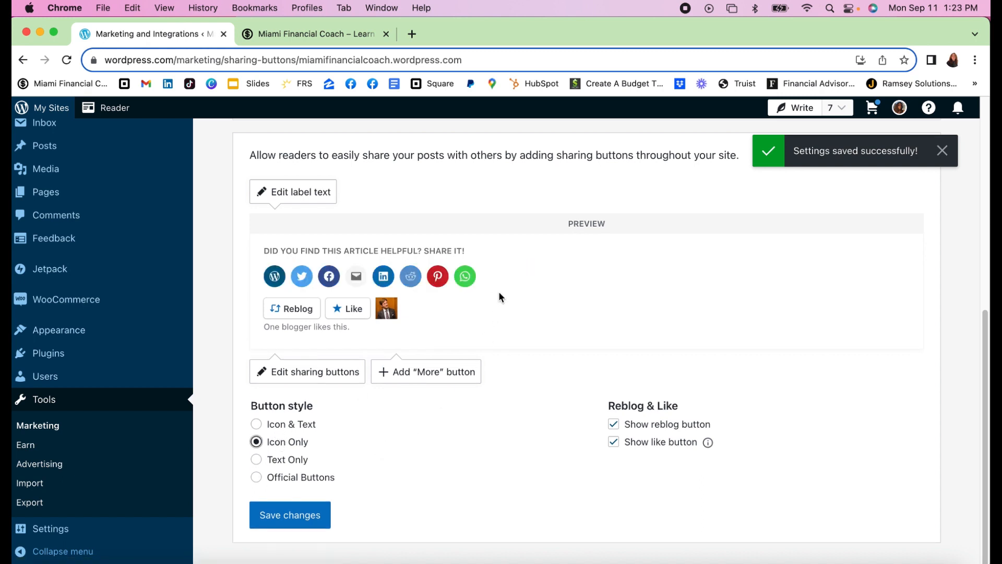
pyautogui.scroll(-3)
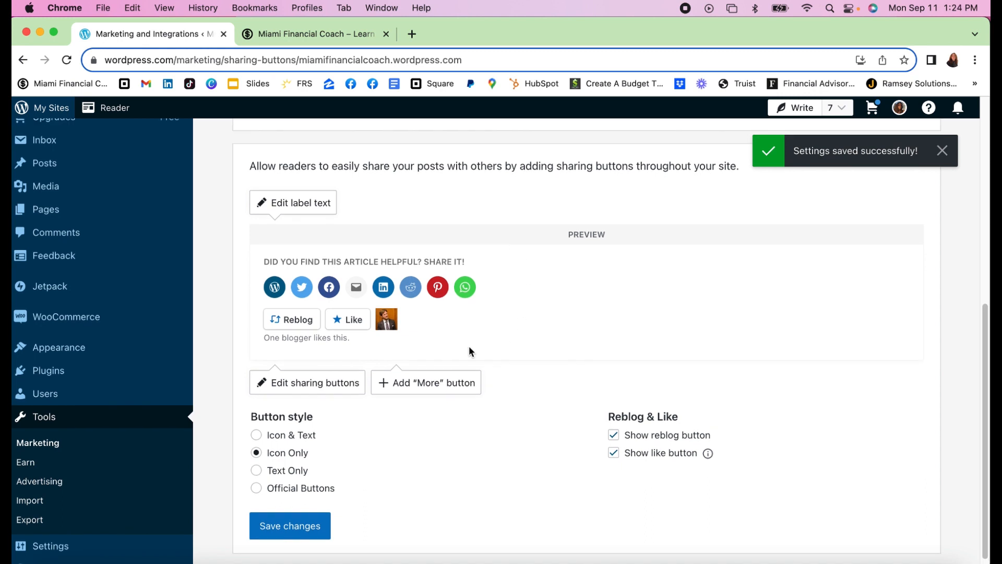
# Enable Print, Tumblr, Pocket, Telegram, Mastodon, Nextdoor and Skype as sharing services
pyautogui.click(307, 382)
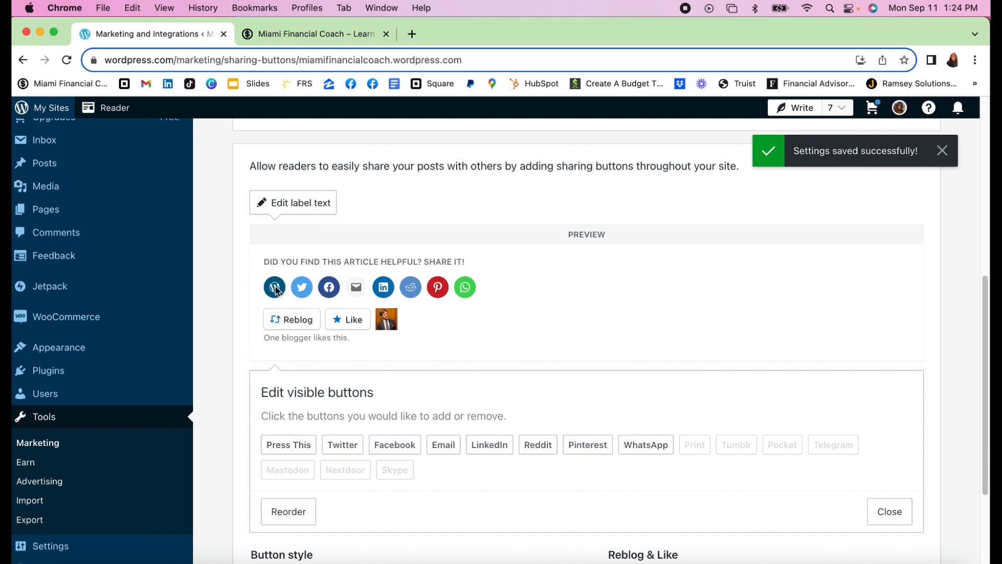
pyautogui.moveTo(537, 444)
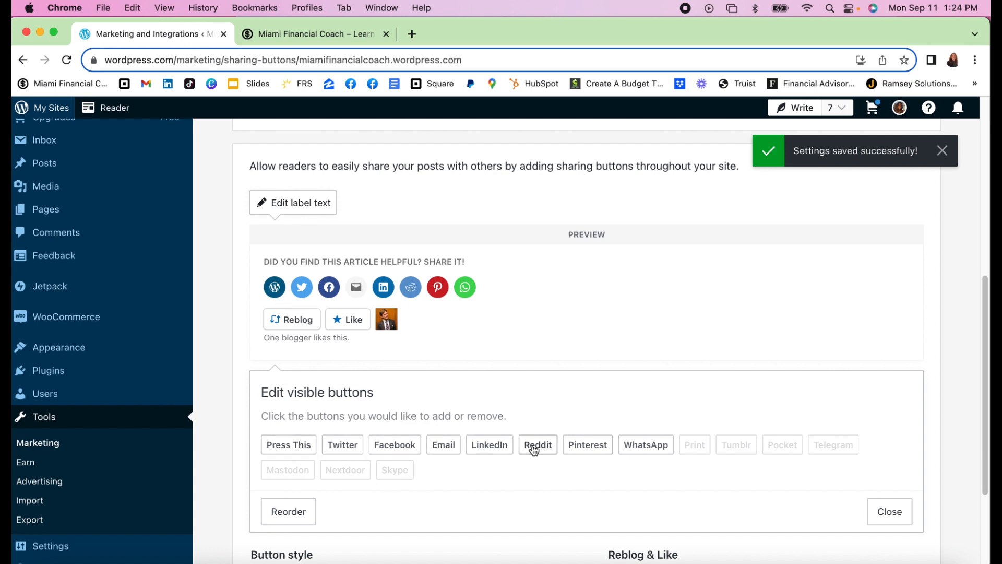
pyautogui.moveTo(664, 452)
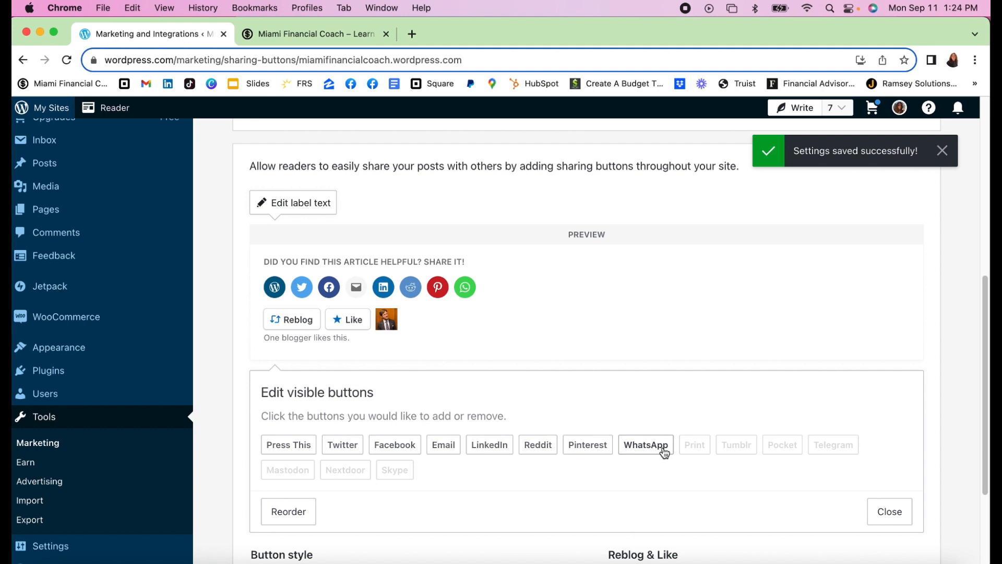
pyautogui.click(694, 444)
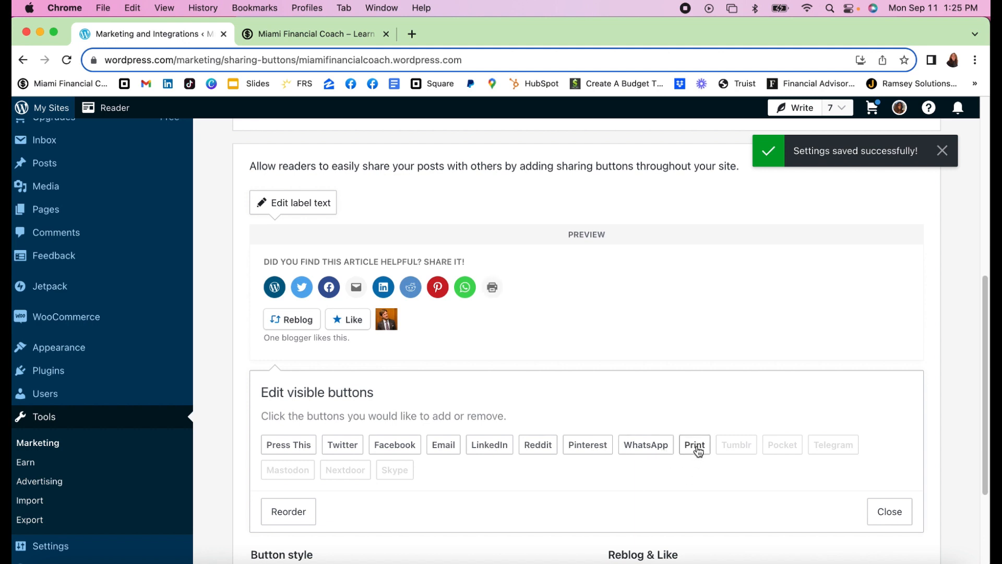
pyautogui.moveTo(740, 470)
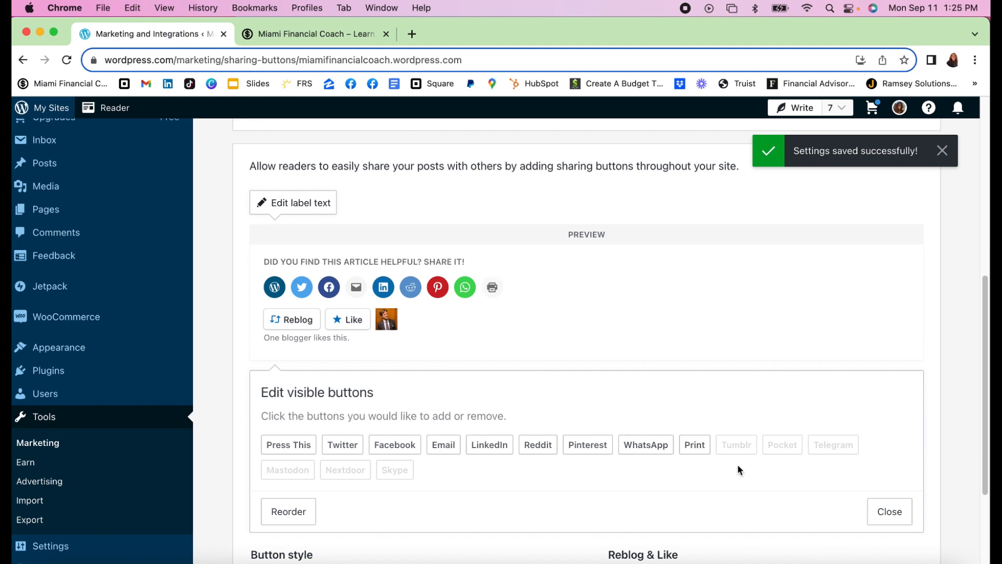
pyautogui.click(783, 444)
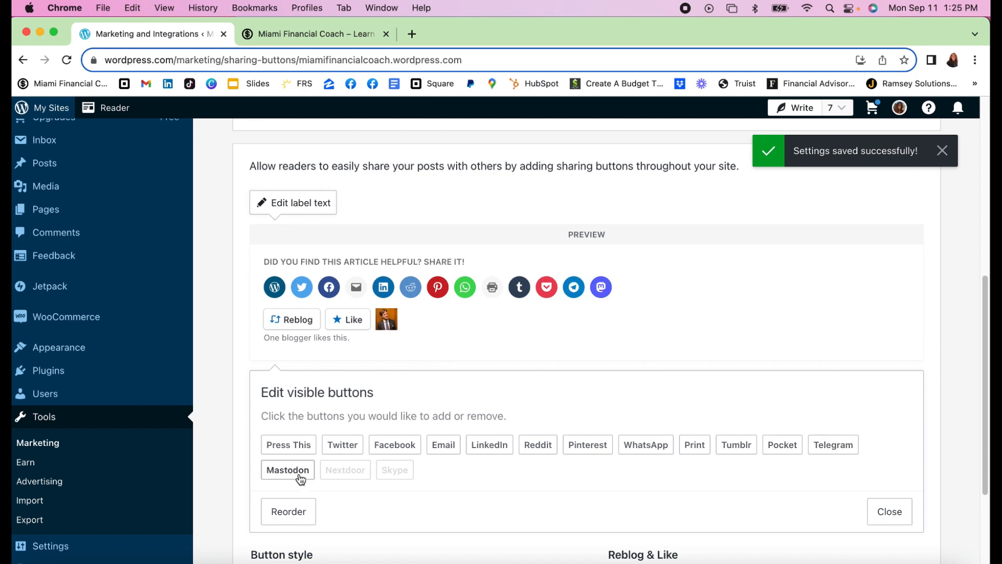
pyautogui.click(345, 469)
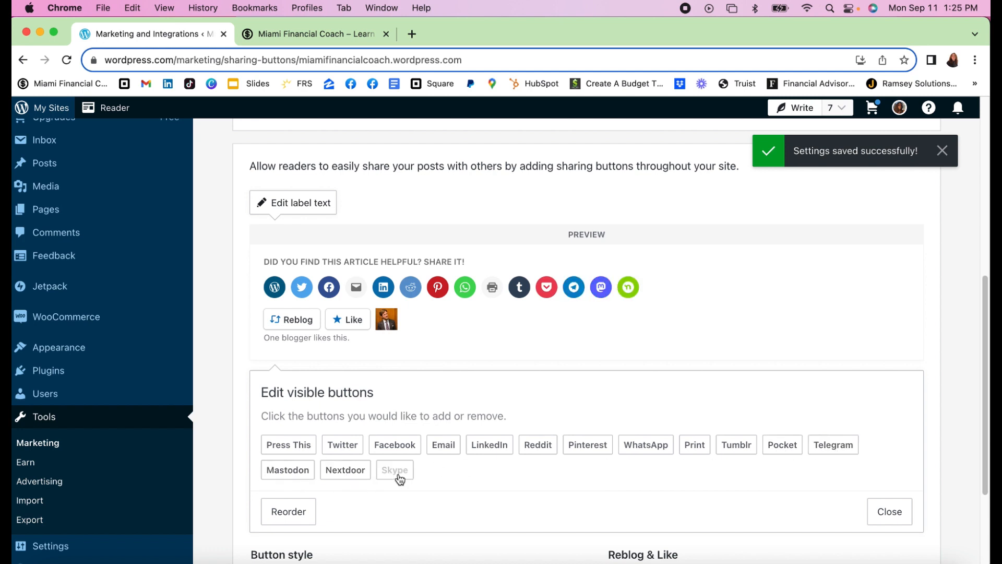
pyautogui.click(395, 469)
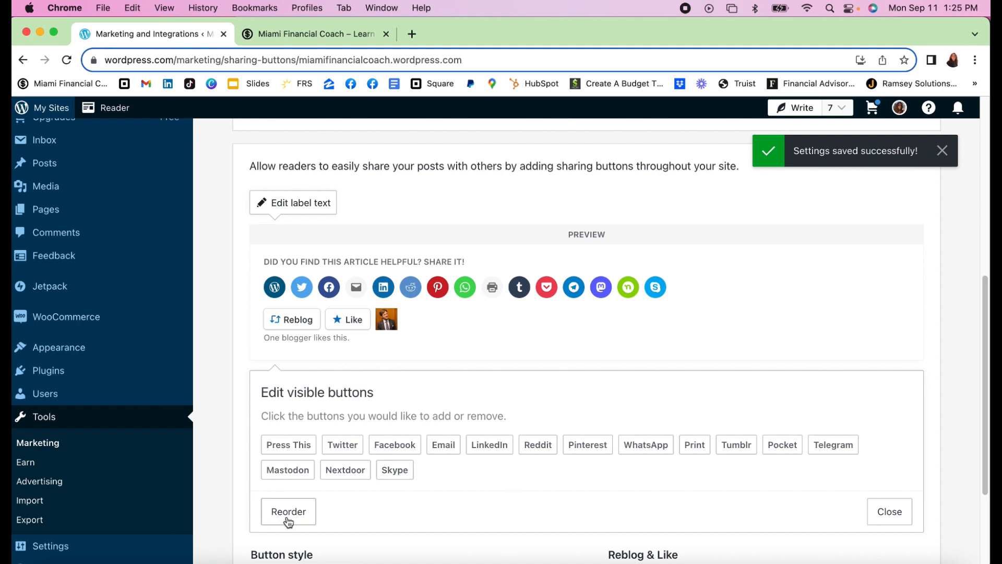
# Remove extra services and reorder the rest, placing Email and Print last
pyautogui.click(288, 511)
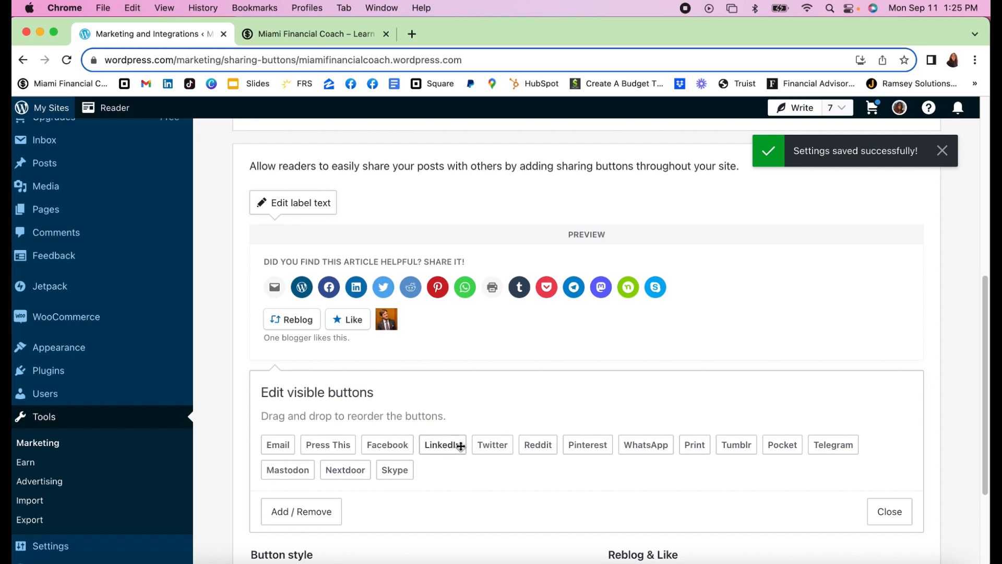
pyautogui.moveTo(645, 444)
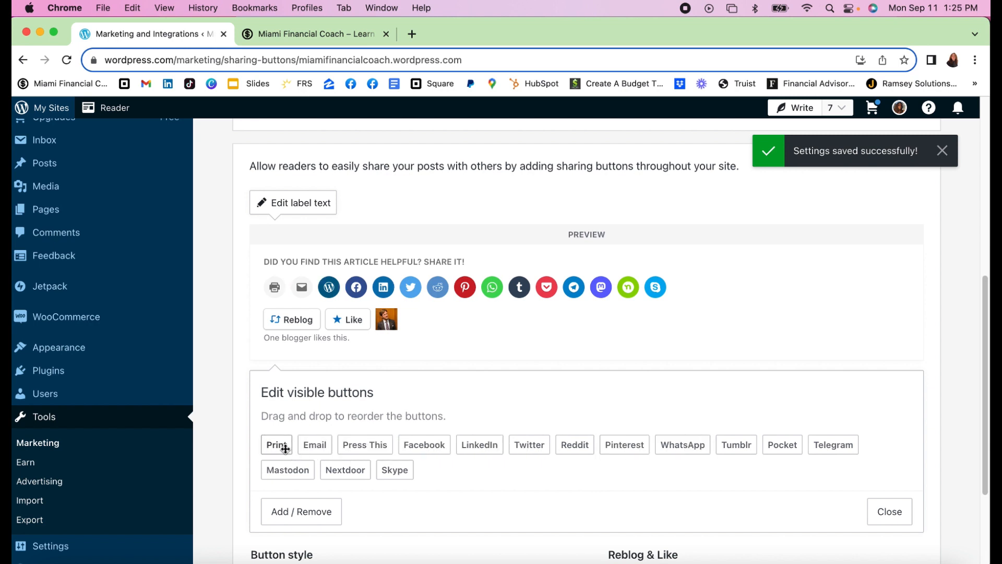
pyautogui.click(300, 512)
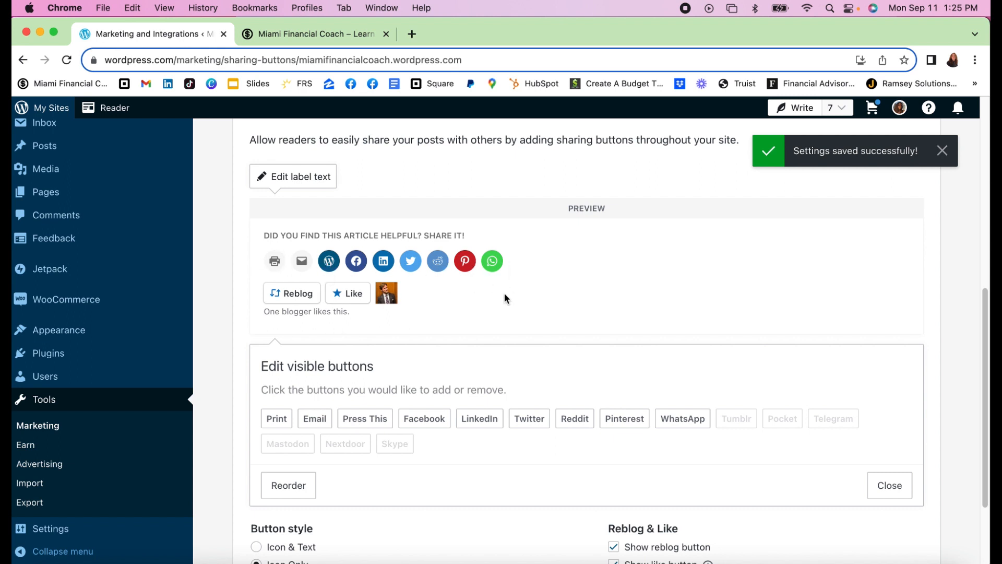
pyautogui.click(287, 485)
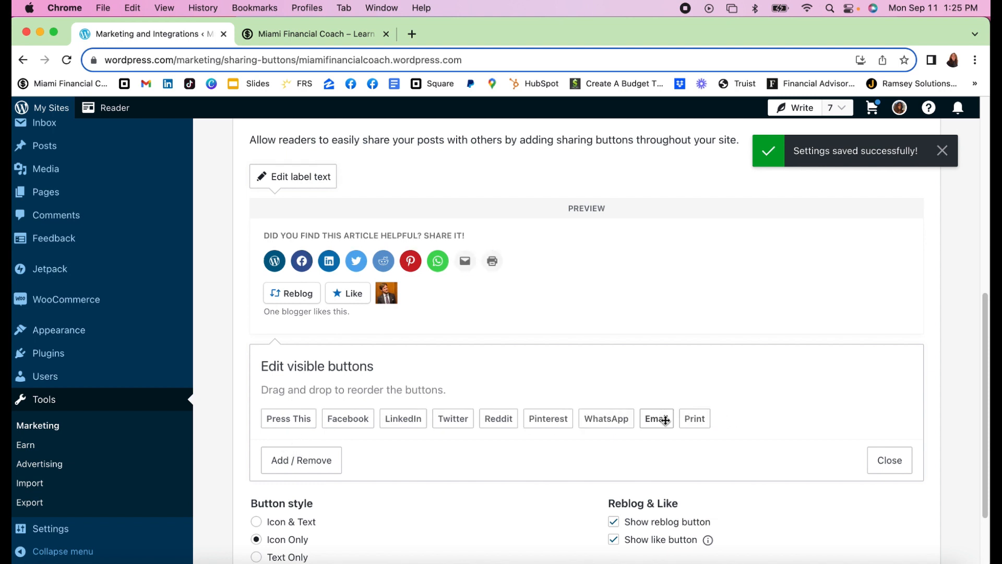
pyautogui.moveTo(487, 327)
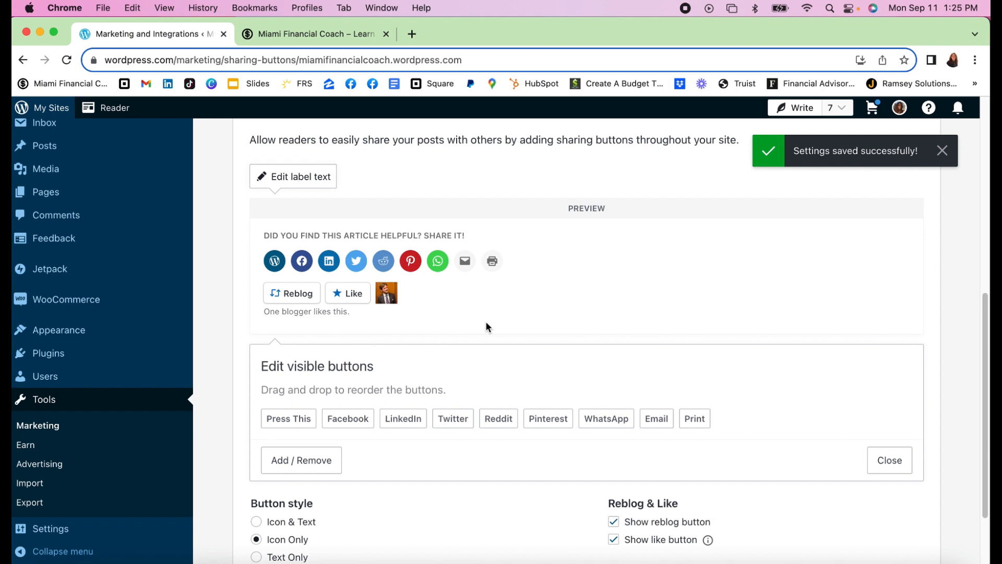
pyautogui.scroll(-3)
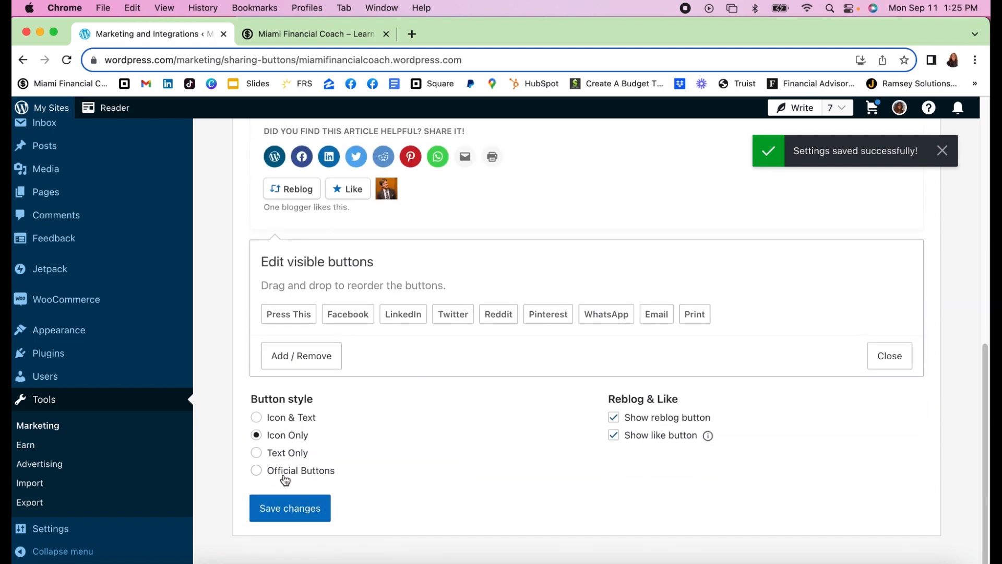
# Save the icon-only, nine-service sharing setup and confirm the success notice
pyautogui.click(289, 508)
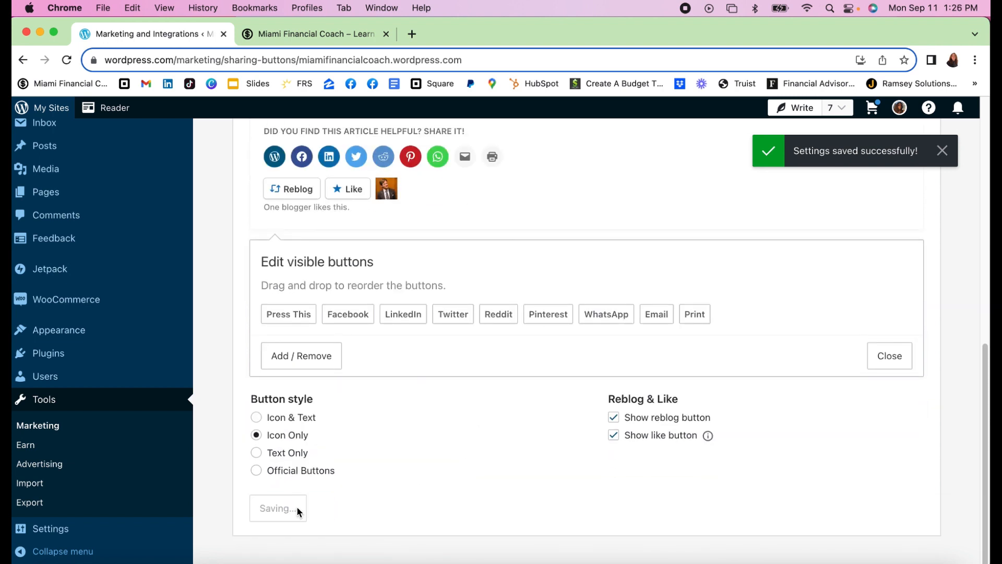
pyautogui.click(278, 507)
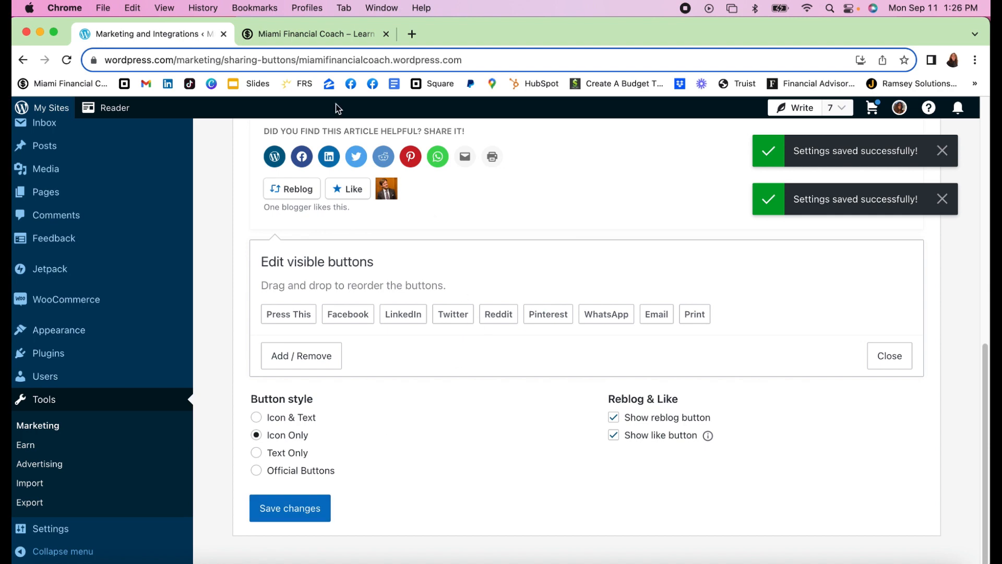
pyautogui.click(313, 34)
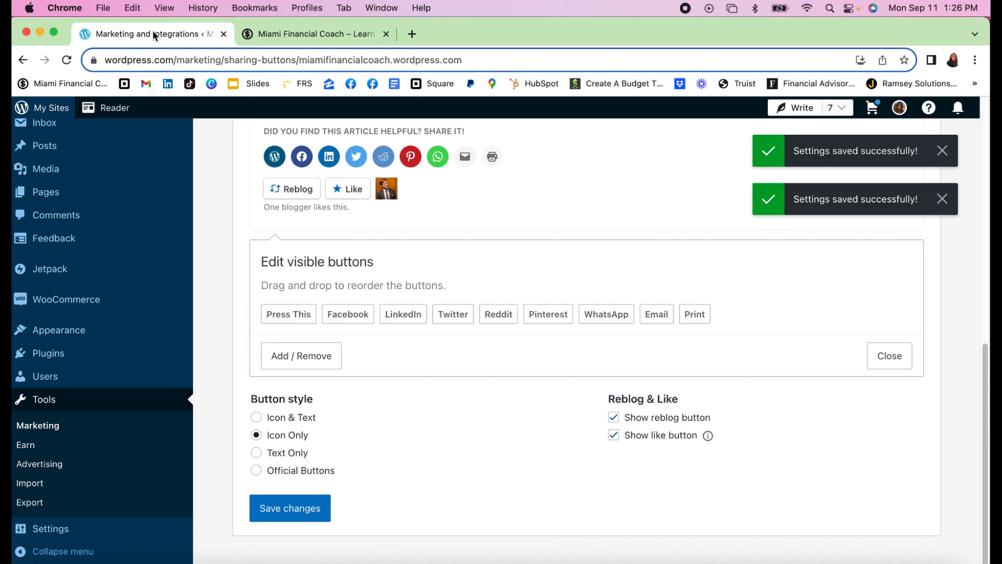
pyautogui.scroll(3)
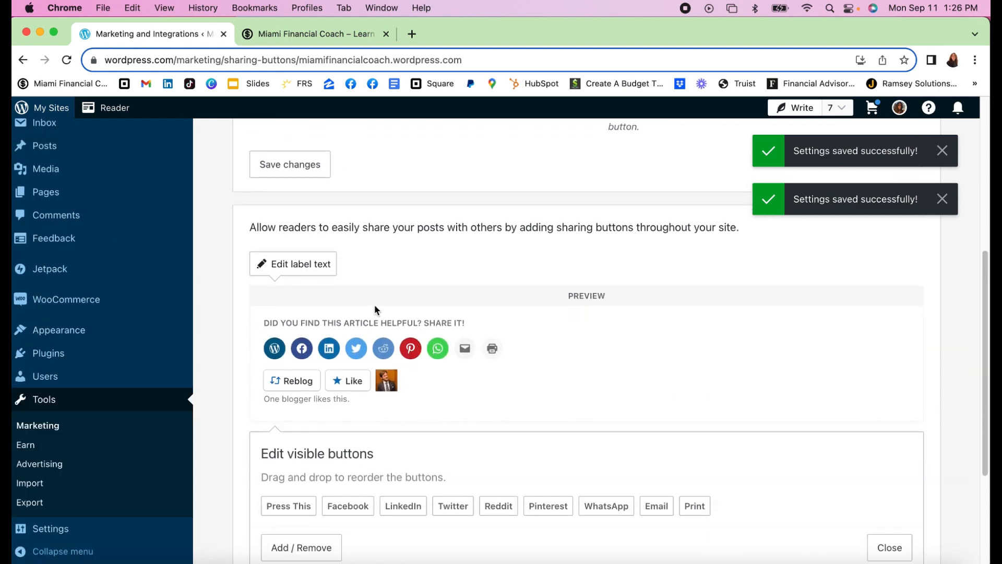
pyautogui.moveTo(377, 321)
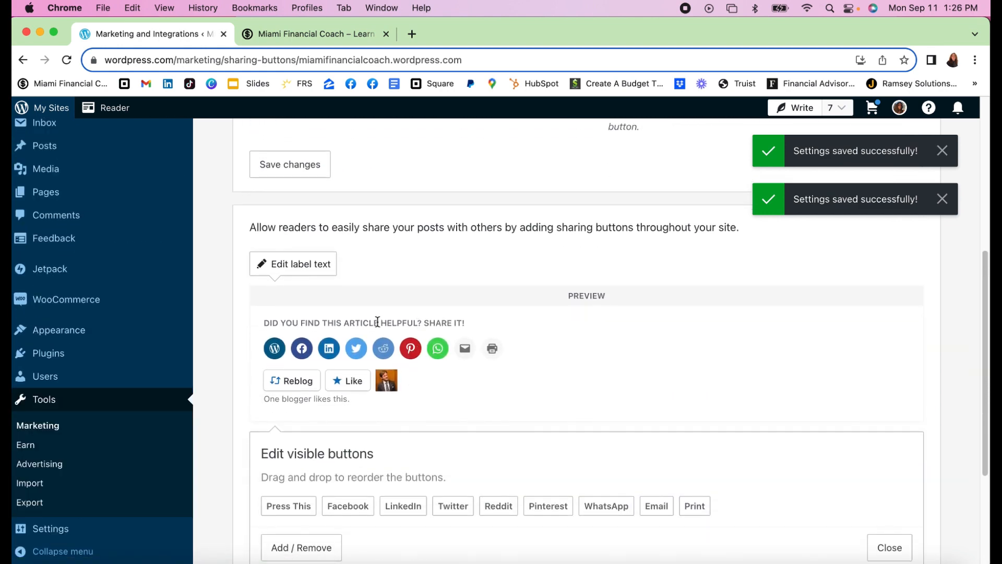
# Review the sharing label text, then view the nine round share icons under the live Miami Financial Coach post
pyautogui.click(293, 263)
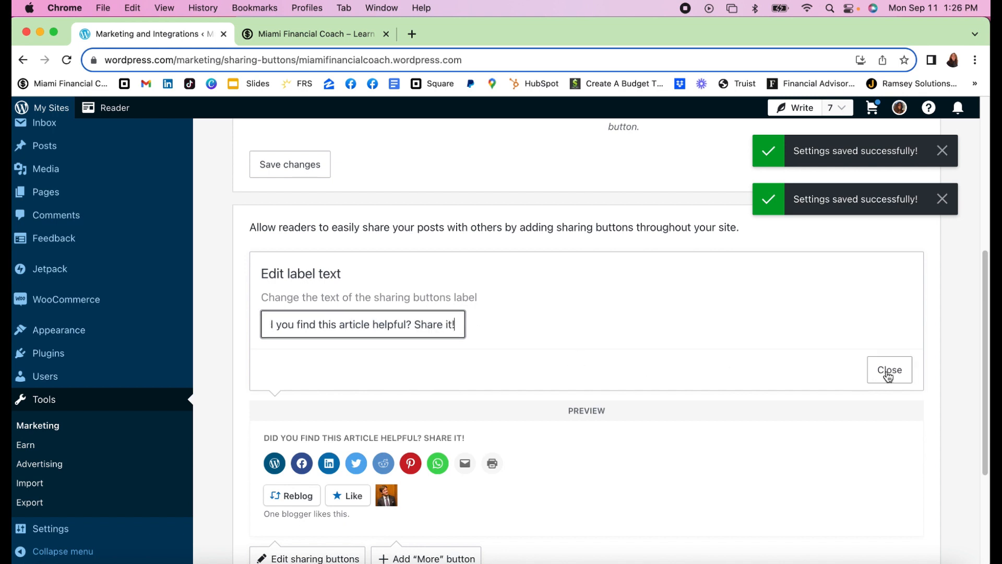
pyautogui.click(889, 370)
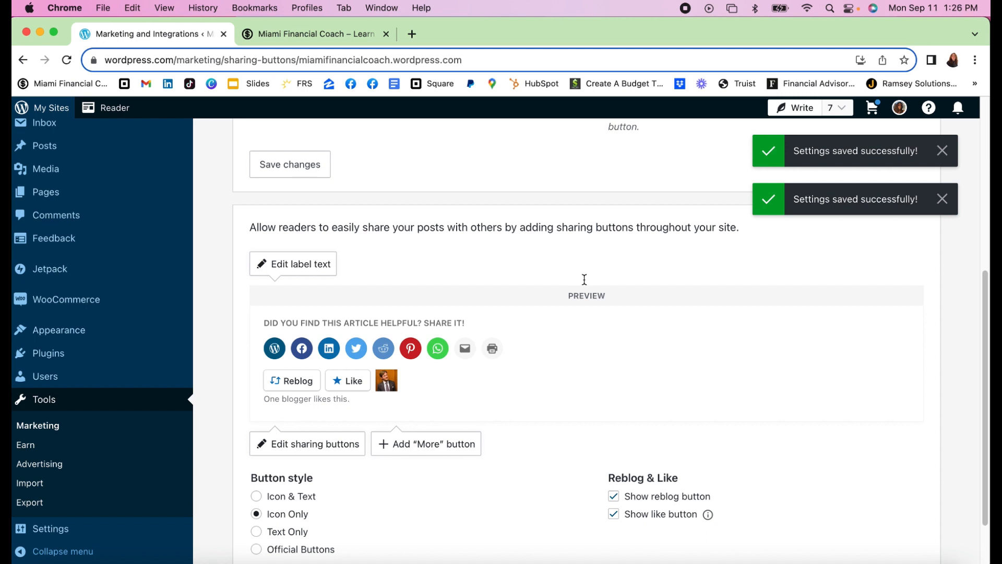
pyautogui.click(314, 33)
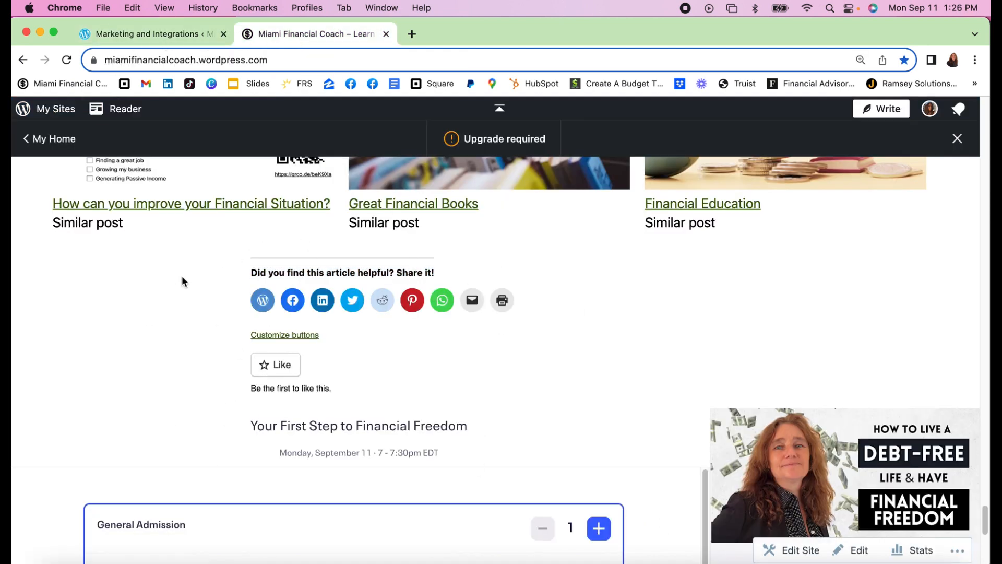
pyautogui.moveTo(72, 378)
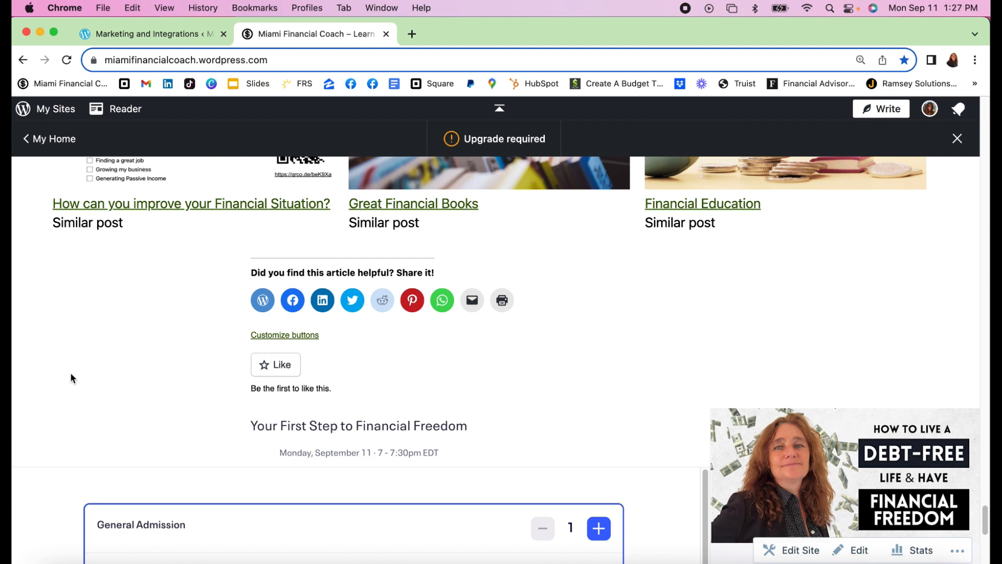
pyautogui.moveTo(122, 368)
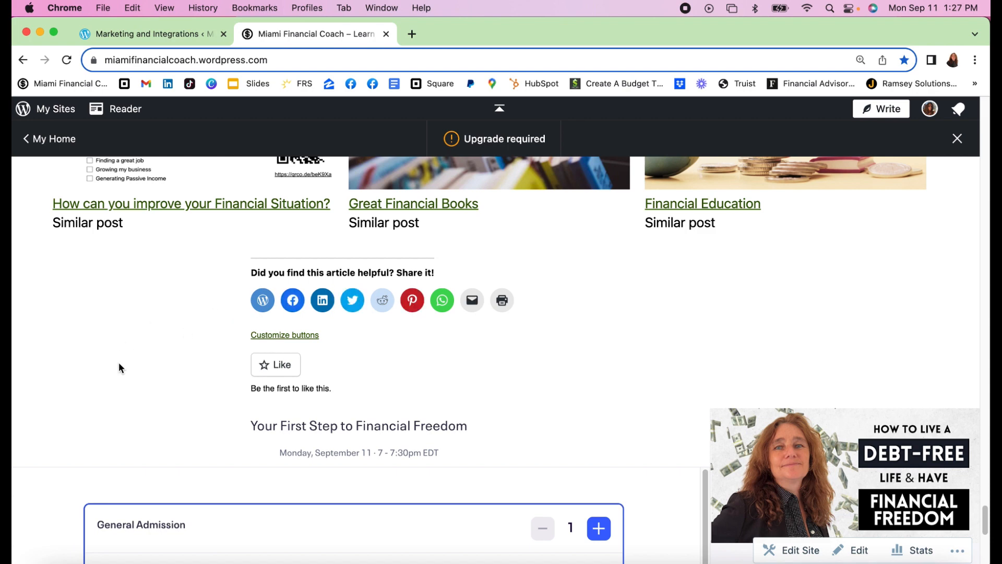
pyautogui.moveTo(68, 399)
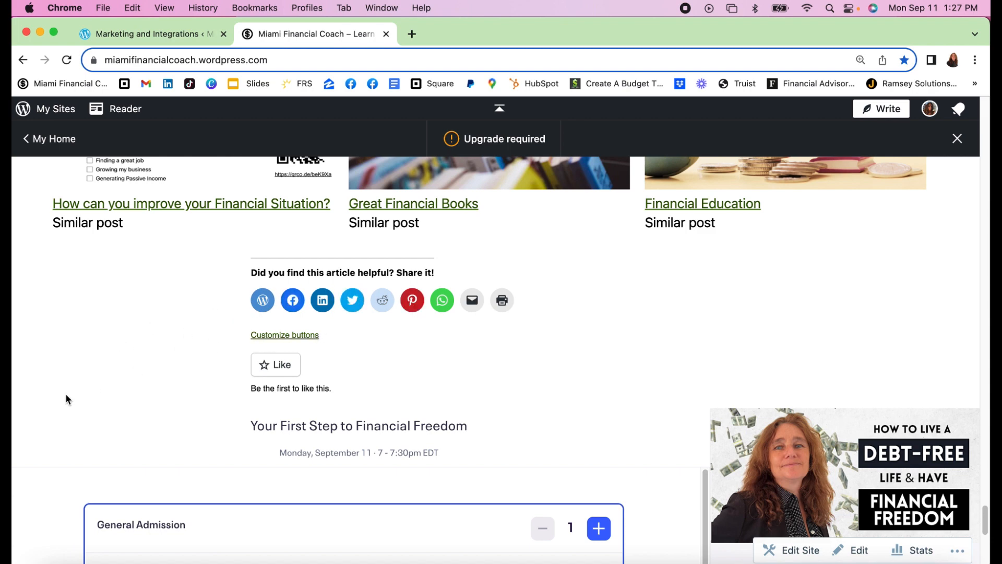